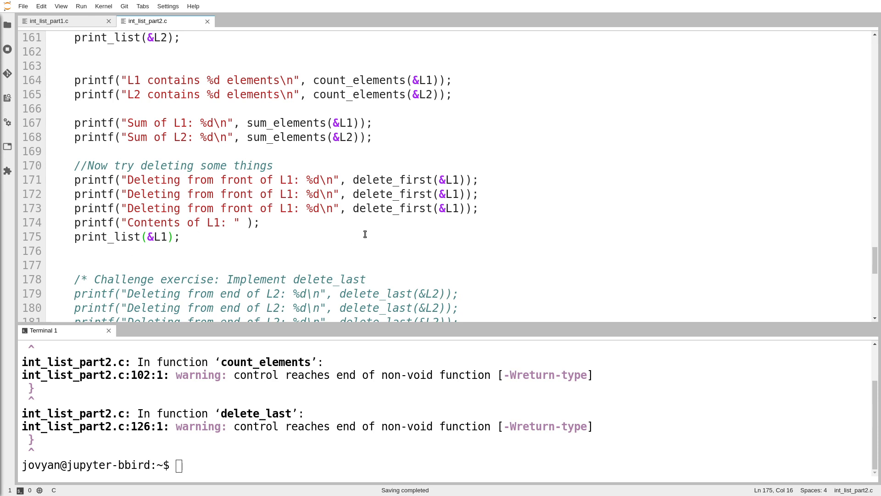
Step: Review the count_elements(&L1) and delete_all(L2) calls in main before implementing them
{"action": "scroll", "scroll_direction": "up", "scroll_amount": 3}
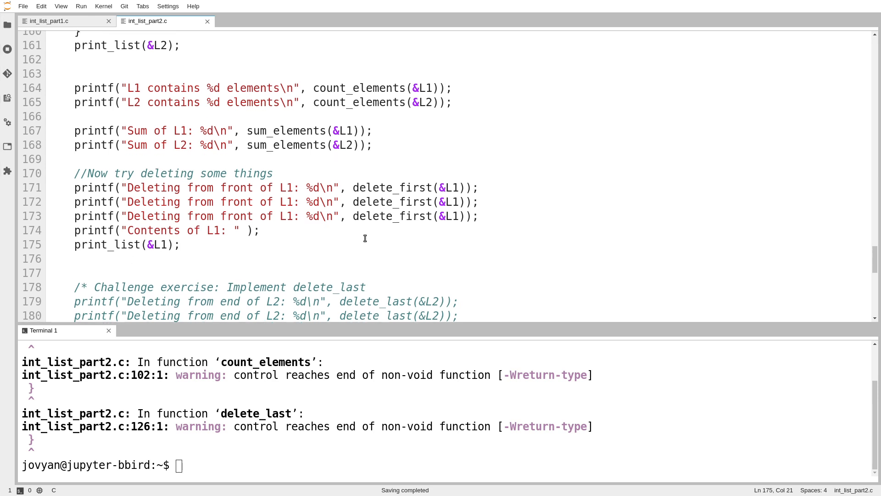
{"action": "scroll", "scroll_direction": "up", "scroll_amount": 3}
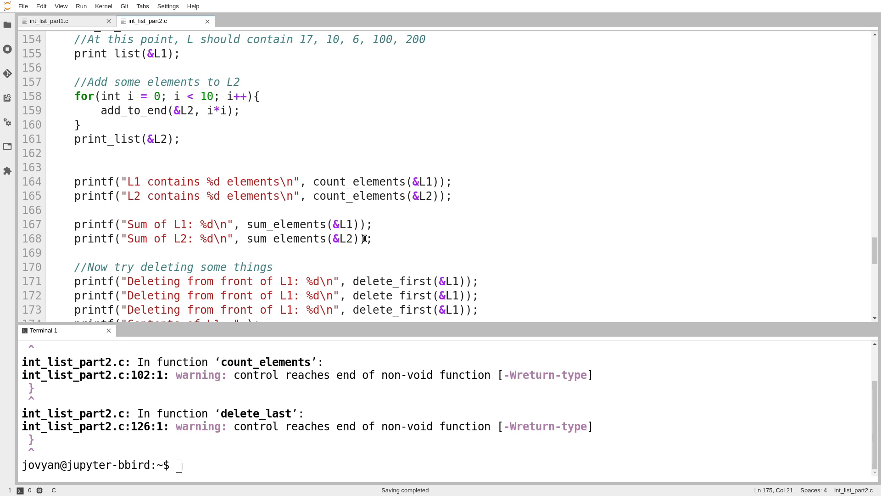
{"action": "scroll", "scroll_direction": "up", "scroll_amount": 3}
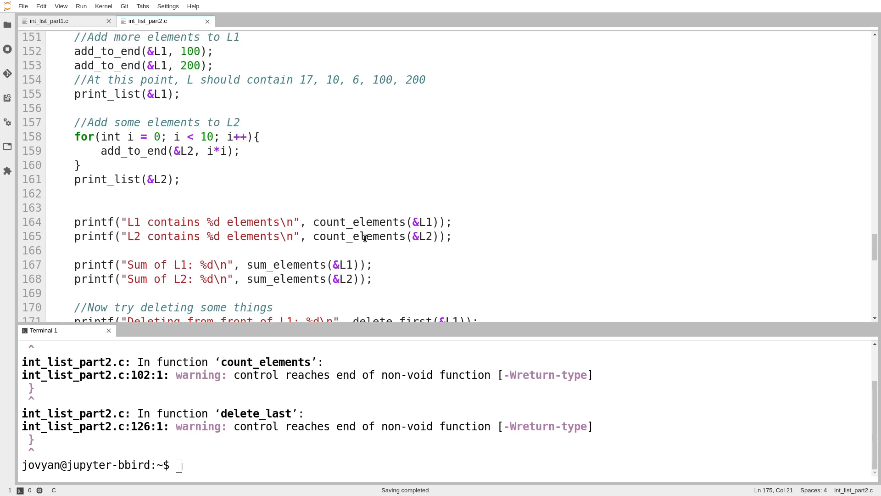
{"action": "scroll", "scroll_direction": "up", "scroll_amount": 3}
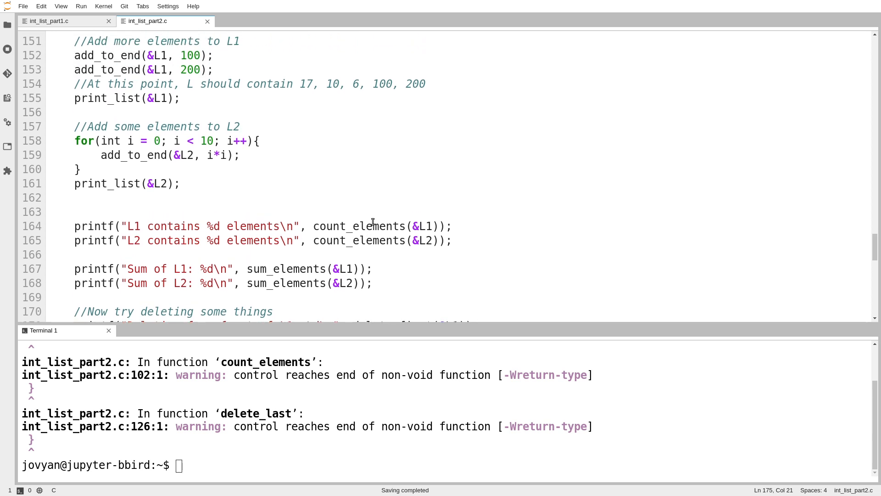
{"action": "double_click", "coordinate": [358, 226]}
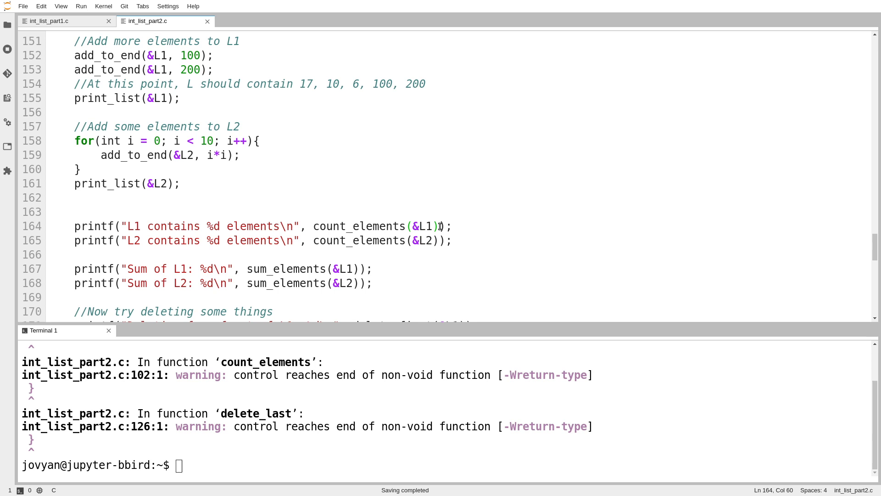
{"action": "scroll", "scroll_direction": "up", "scroll_amount": 3}
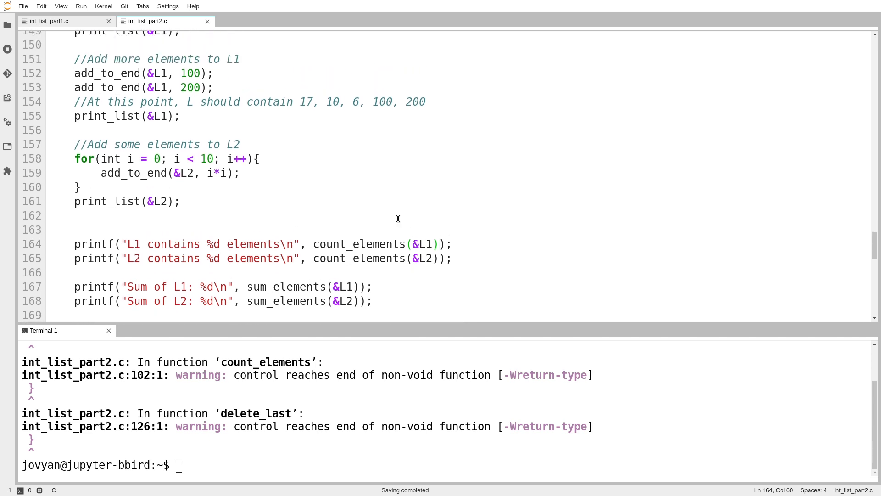
{"action": "scroll", "scroll_direction": "down", "scroll_amount": 3}
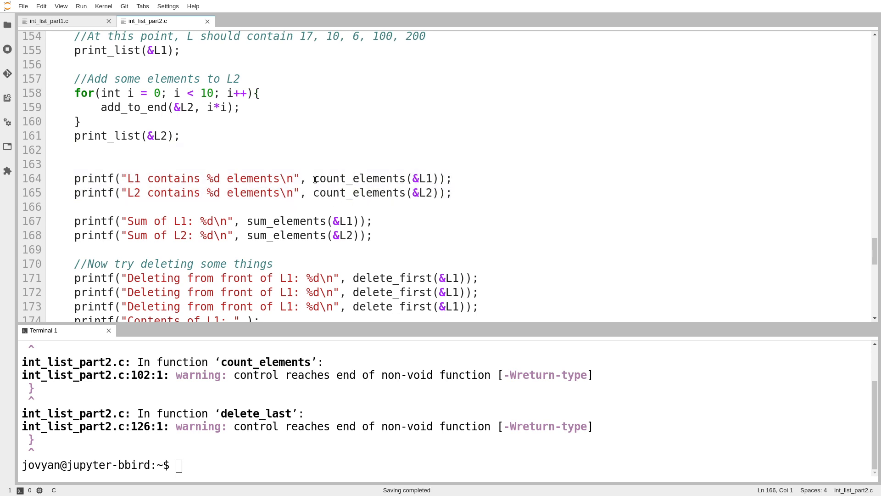
{"action": "double_click", "coordinate": [359, 179]}
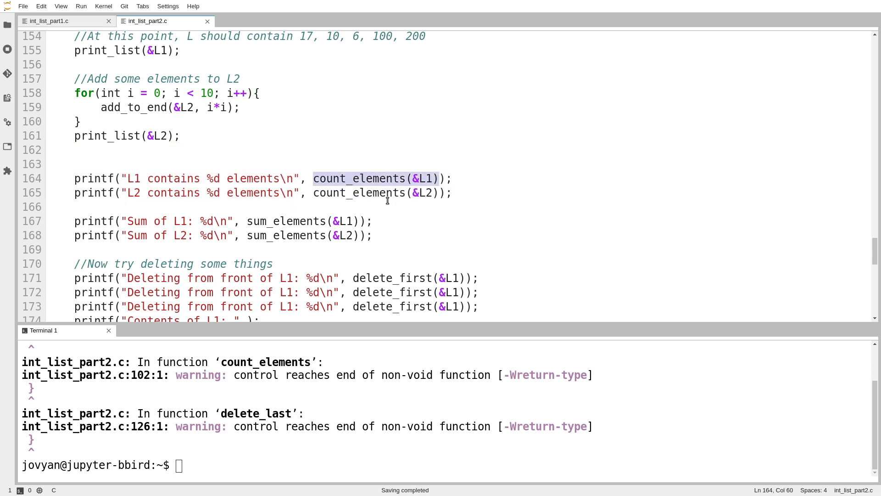
{"action": "left_click", "coordinate": [366, 221]}
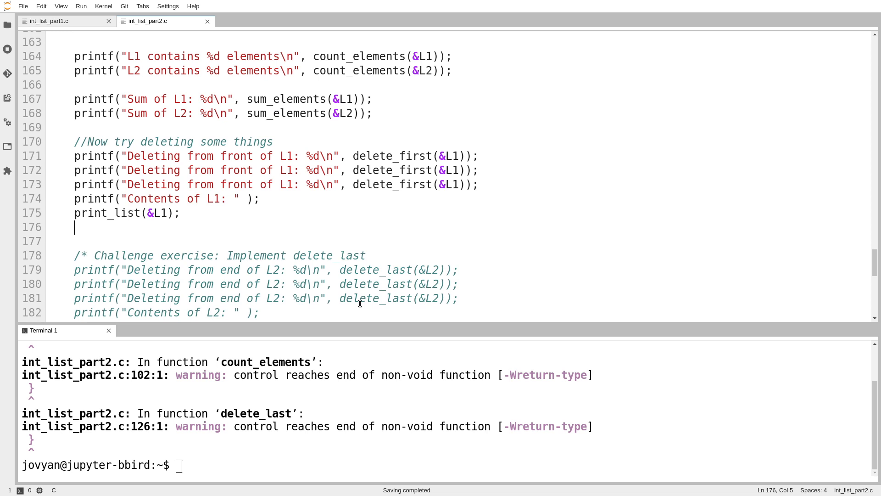
{"action": "scroll", "scroll_direction": "down", "scroll_amount": 3}
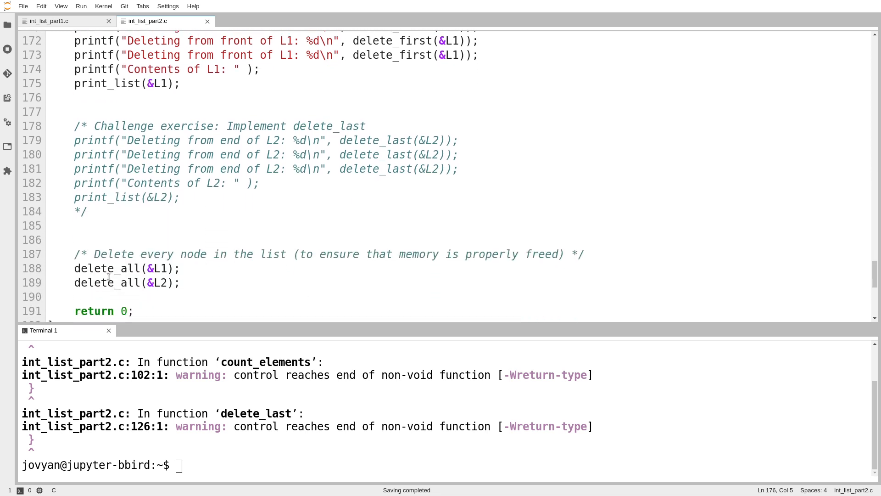
{"action": "double_click", "coordinate": [105, 282]}
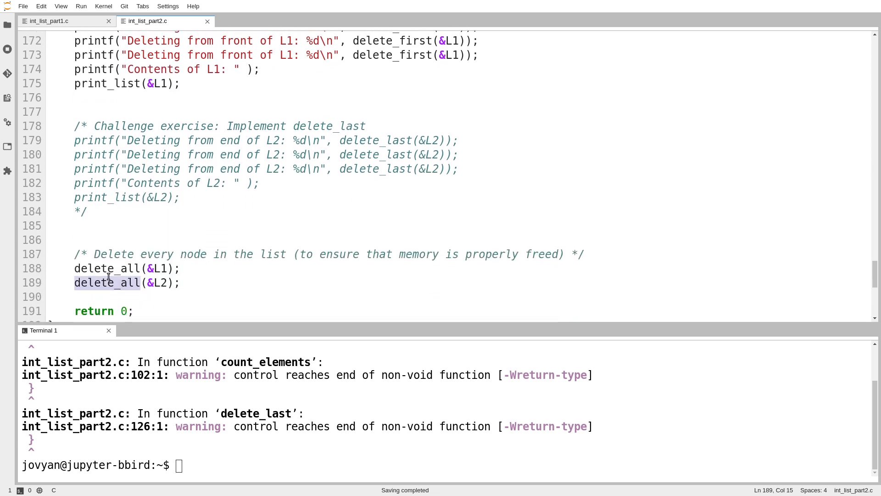
{"action": "left_click", "coordinate": [98, 197]}
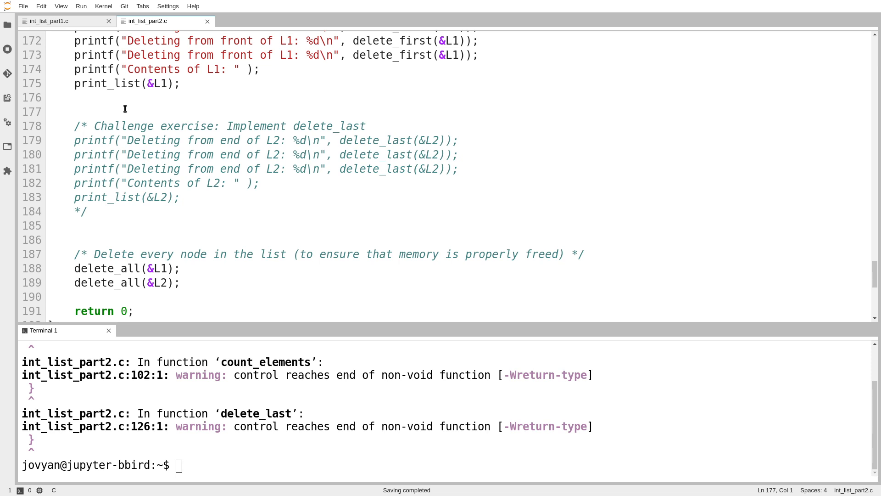
Step: Scroll back up from main to the delete_all function body
{"action": "left_click", "coordinate": [48, 111]}
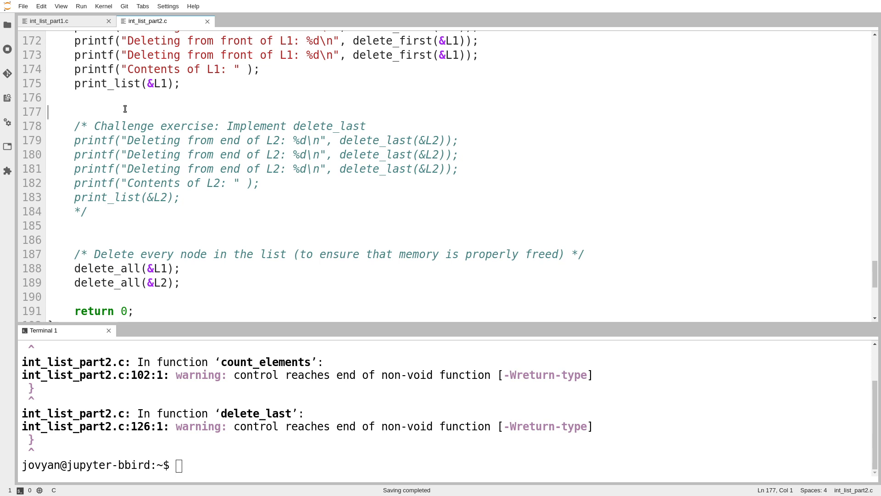
{"action": "scroll", "scroll_direction": "up", "scroll_amount": 3}
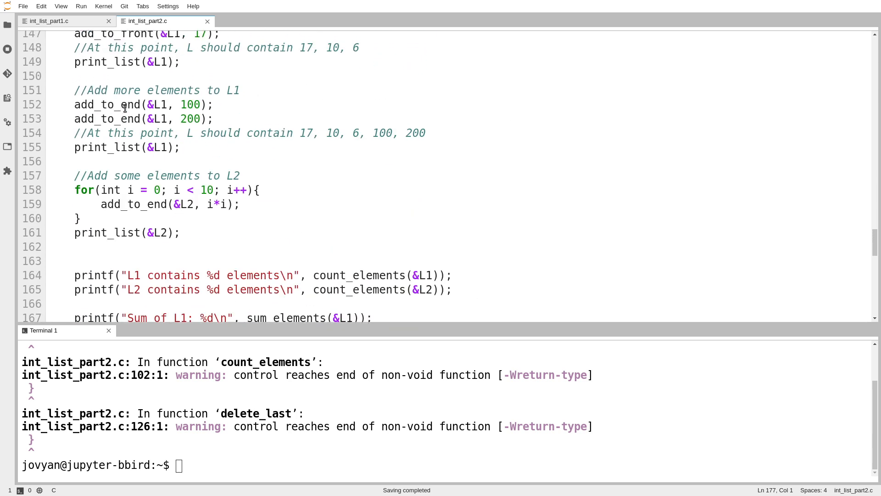
{"action": "scroll", "scroll_direction": "up", "scroll_amount": 3}
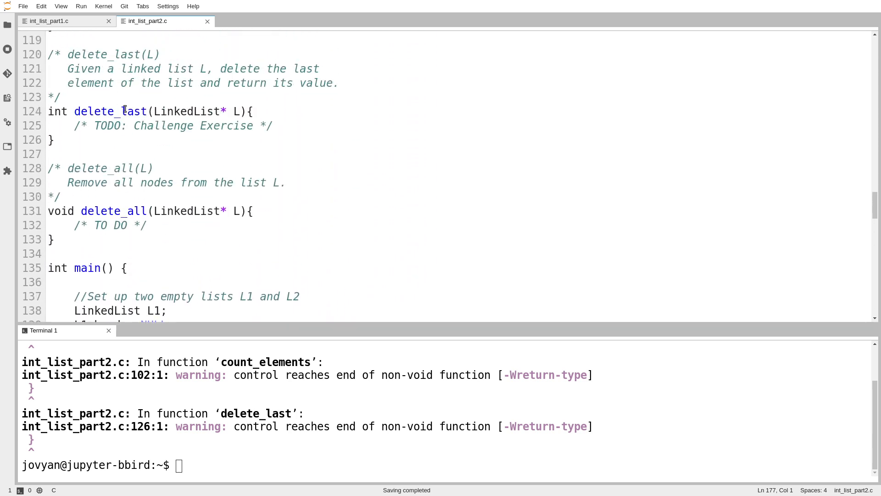
{"action": "scroll", "scroll_direction": "up", "scroll_amount": 3}
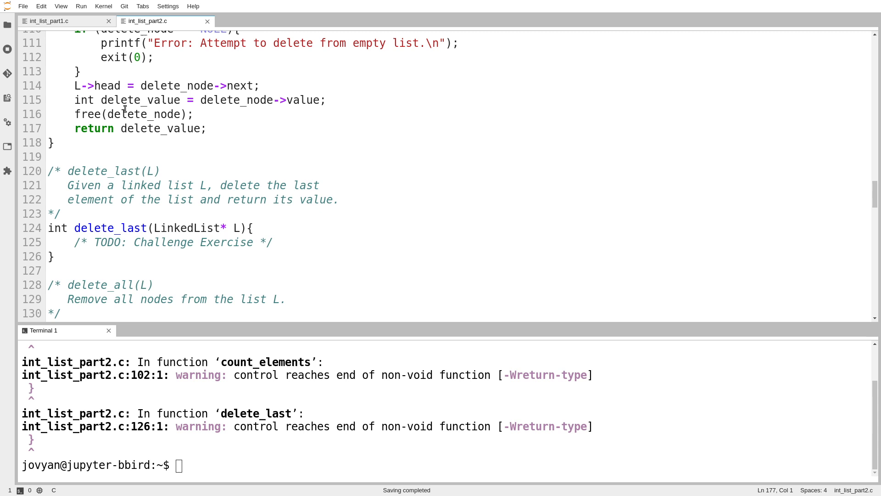
{"action": "scroll", "scroll_direction": "up", "scroll_amount": 3}
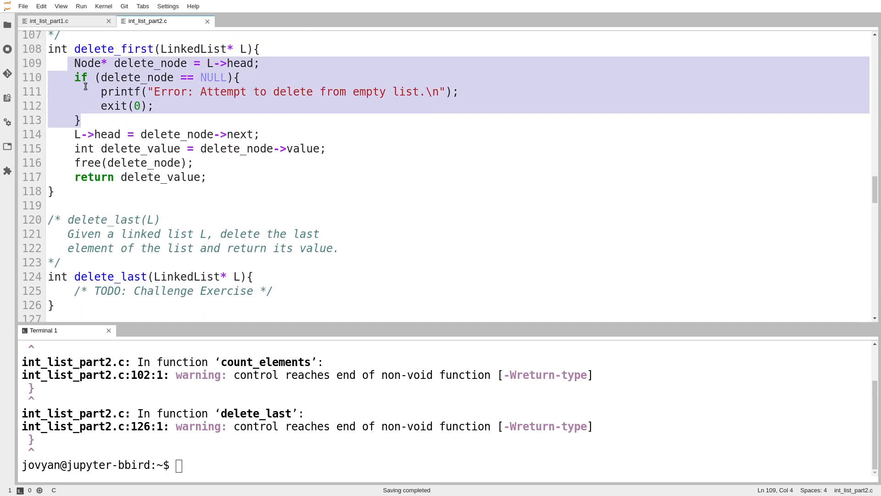
{"action": "scroll", "scroll_direction": "down", "scroll_amount": 3}
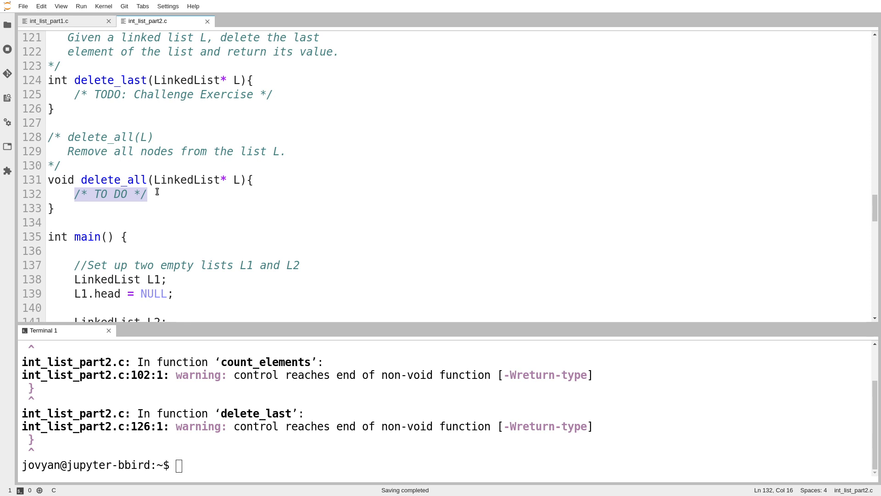
Step: Write while(L->head != NULL){ delete_first(L); } in delete_all and recheck delete_first
{"action": "type", "text": "while("}
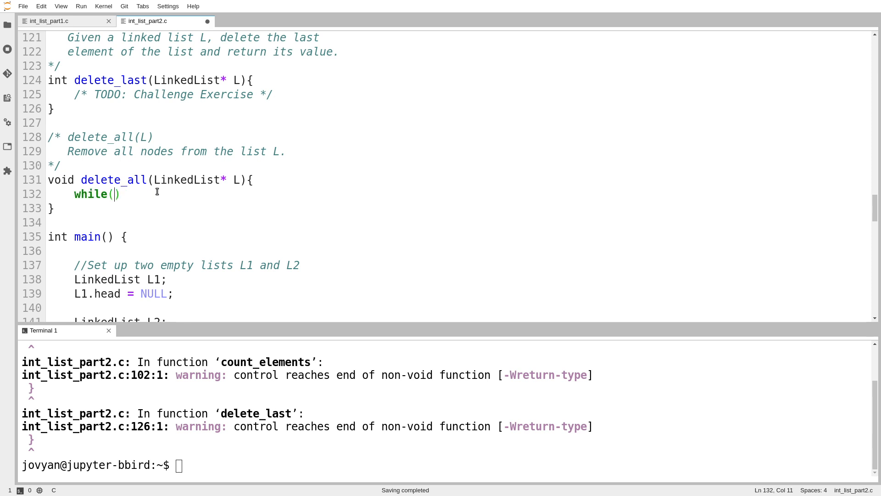
{"action": "type", "text": "L"}
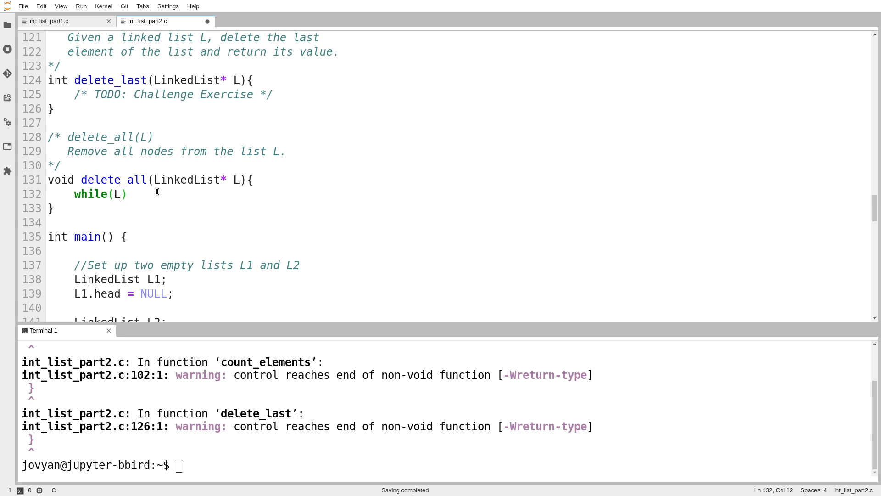
{"action": "type", "text": "->head != NULL"}
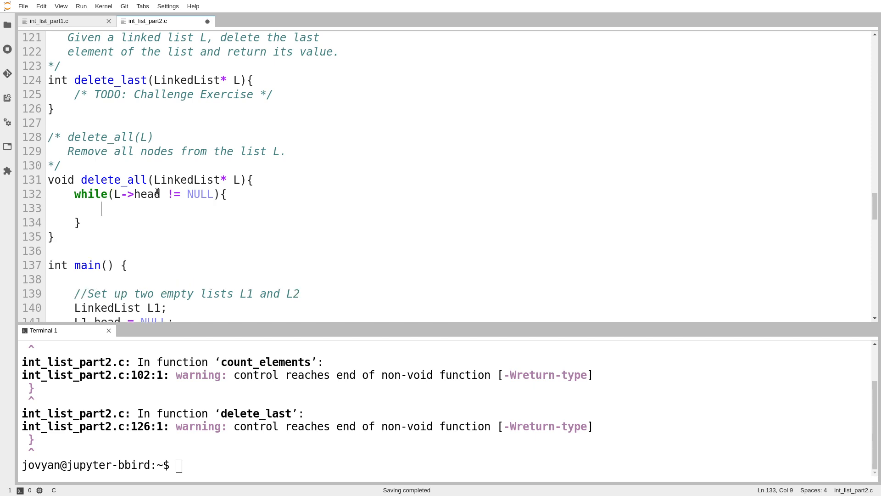
{"action": "type", "text": "delete_first("}
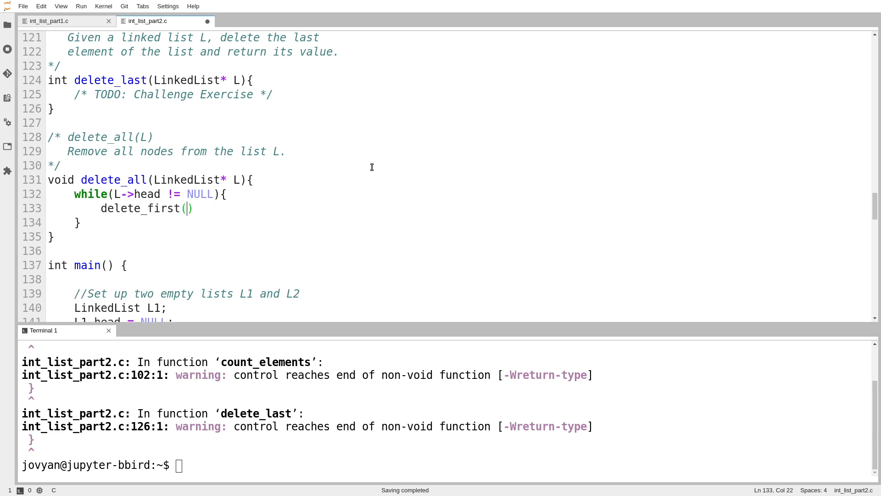
{"action": "type", "text": "L);"}
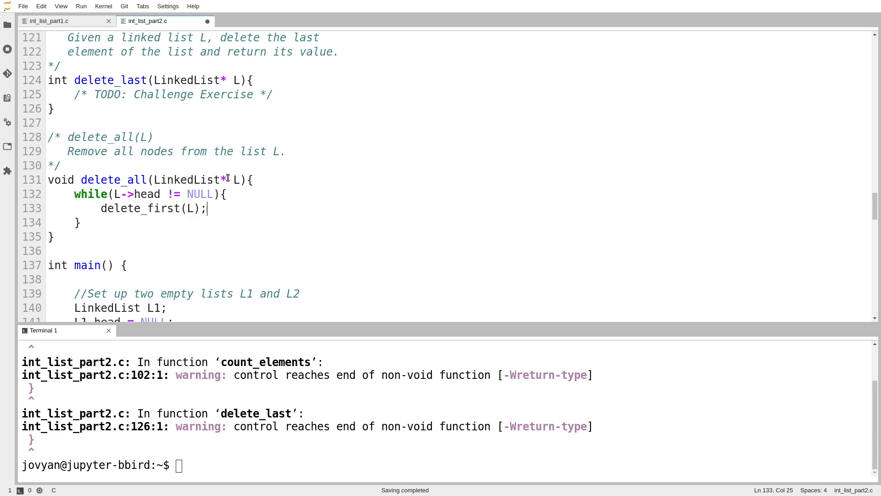
{"action": "left_click", "coordinate": [237, 179]}
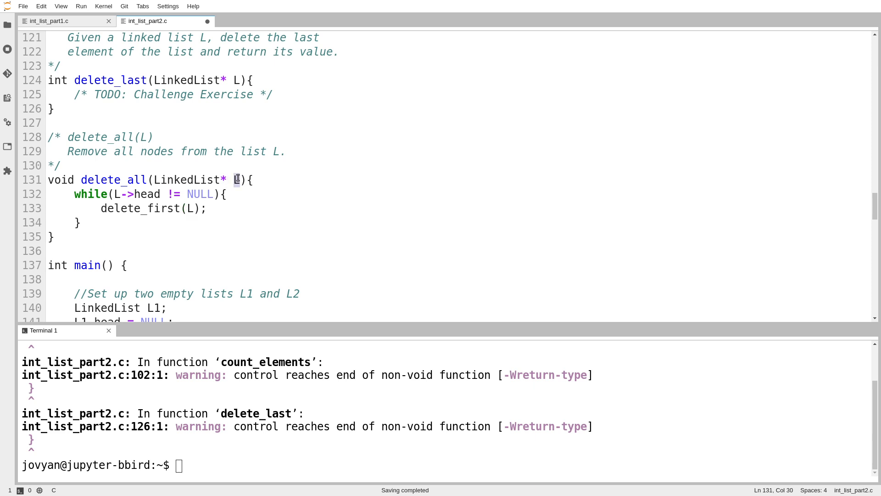
{"action": "scroll", "scroll_direction": "up", "scroll_amount": 3}
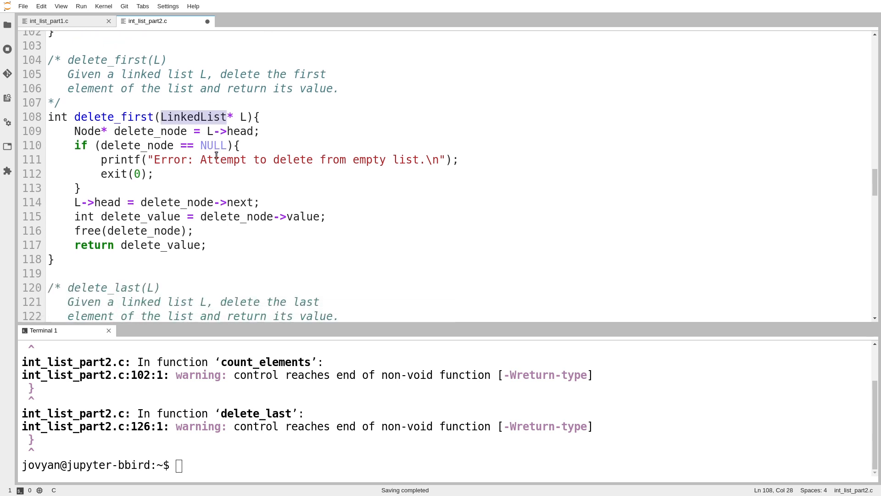
{"action": "scroll", "scroll_direction": "down", "scroll_amount": 3}
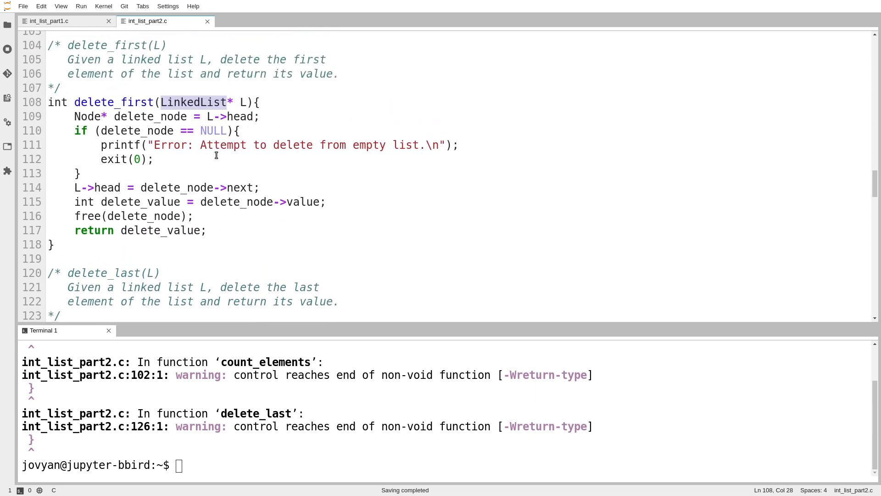
Step: Give sum_elements an int sum variable and return sum;
{"action": "scroll", "scroll_direction": "up", "scroll_amount": 3}
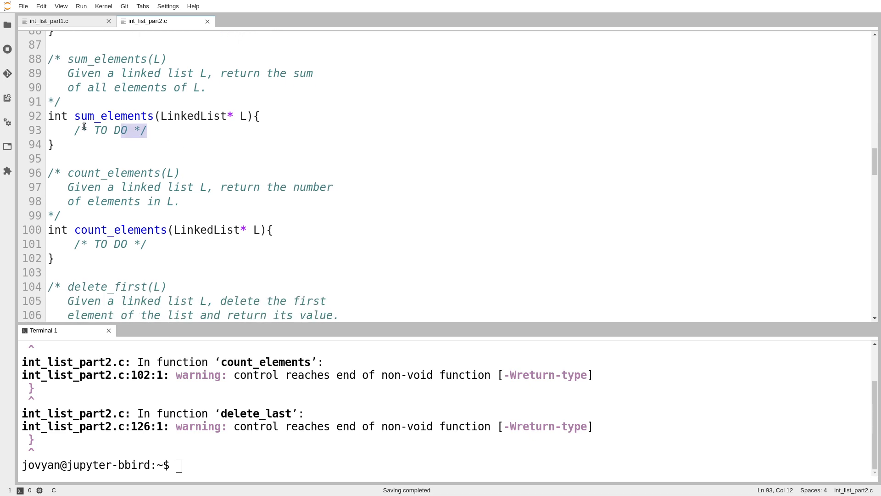
{"action": "type", "text": "in"}
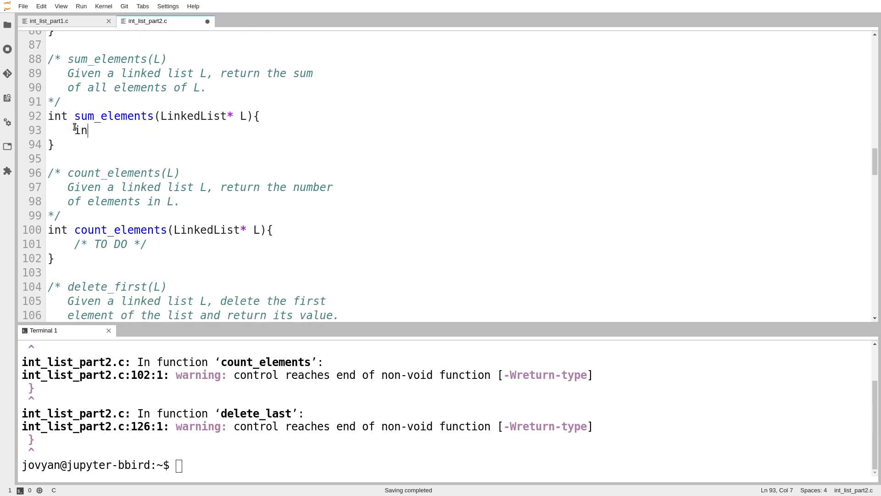
{"action": "type", "text": "t sum = 0;"}
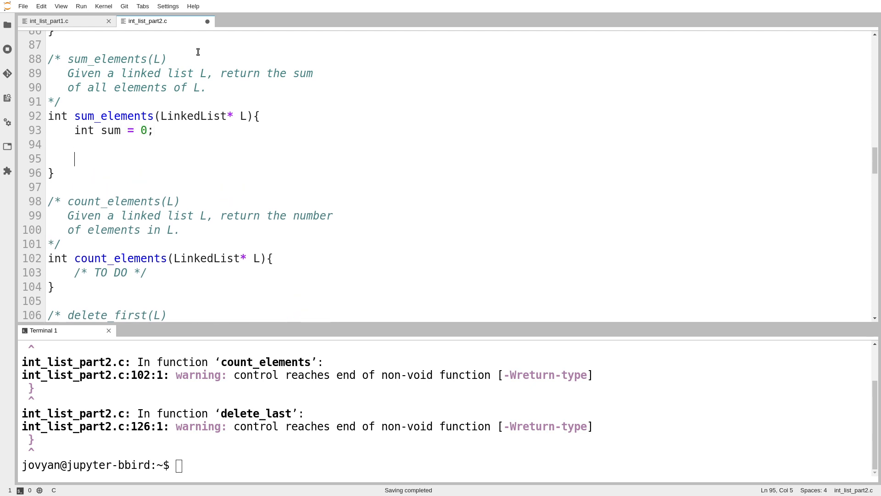
{"action": "type", "text": "return sum;"}
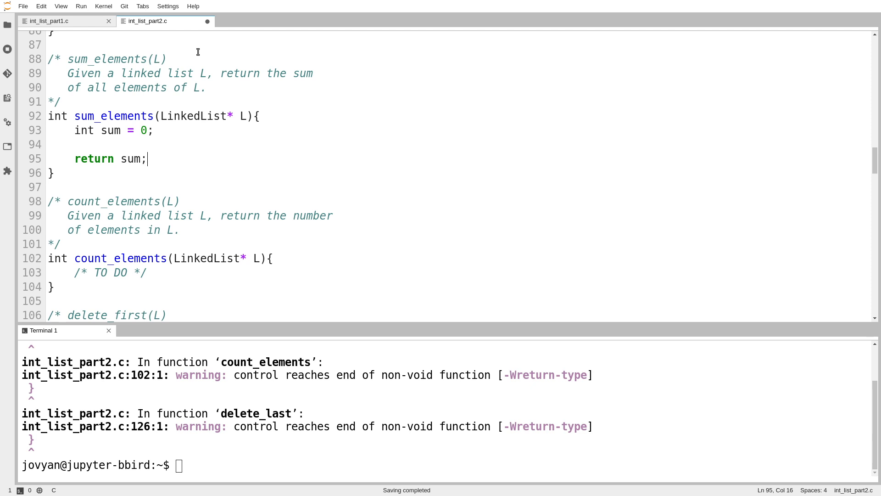
Step: Replace count_elements' TO DO with int count = 0; and return count;
{"action": "scroll", "scroll_direction": "down", "scroll_amount": 3}
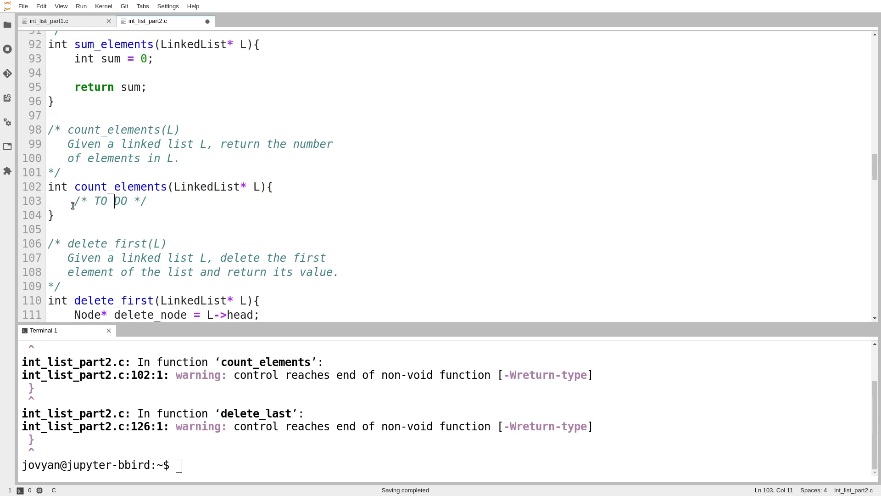
{"action": "type", "text": "int"}
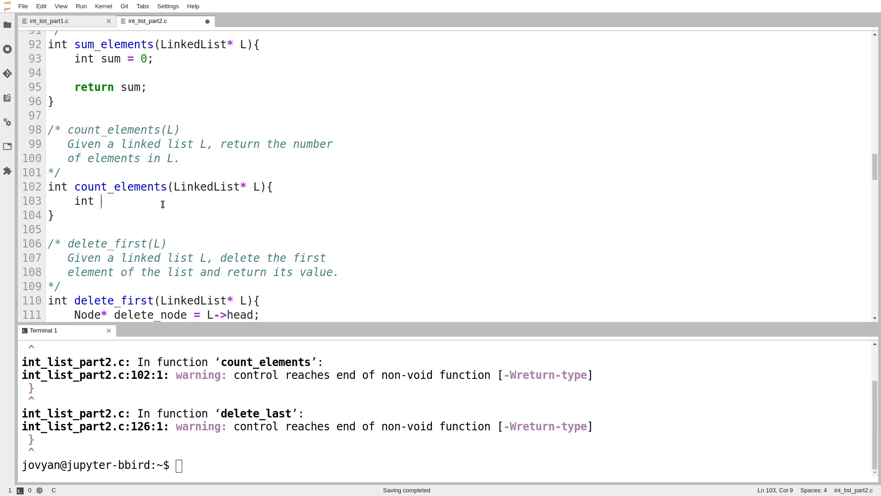
{"action": "type", "text": "count = 0;"}
{"action": "type", "text": "return"}
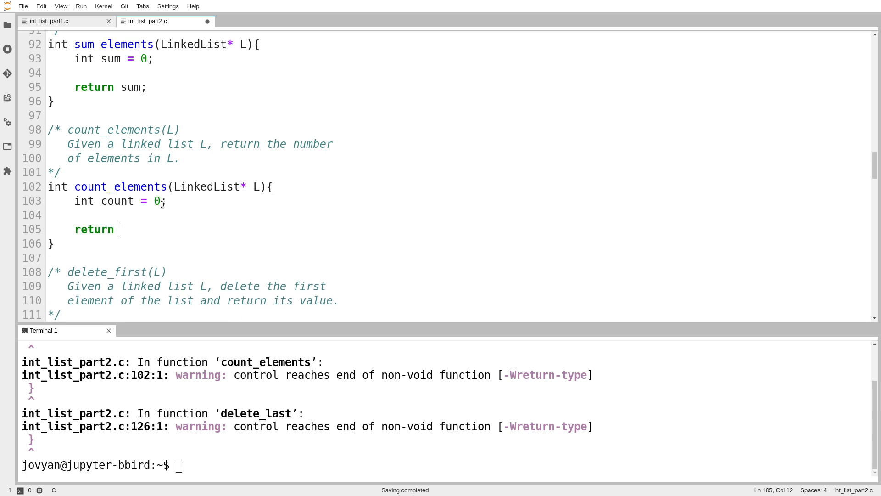
{"action": "type", "text": "count;"}
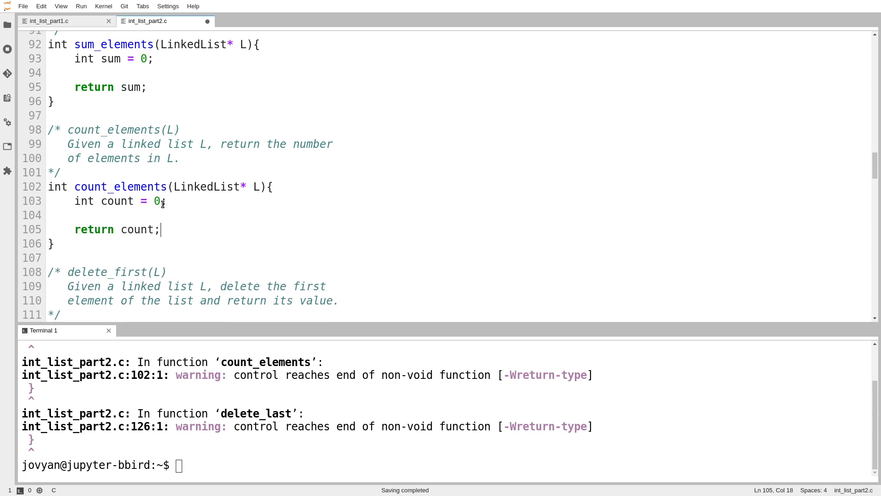
{"action": "left_click", "coordinate": [76, 215]}
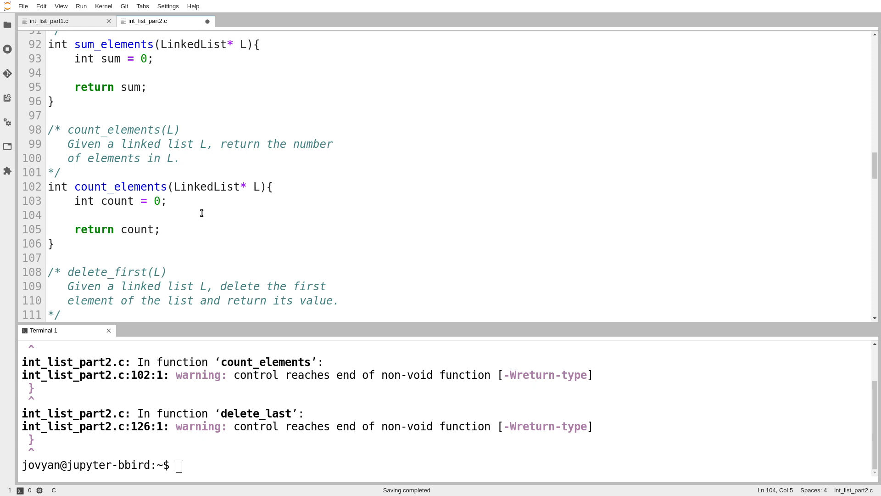
{"action": "mouse_move", "coordinate": [519, 82]}
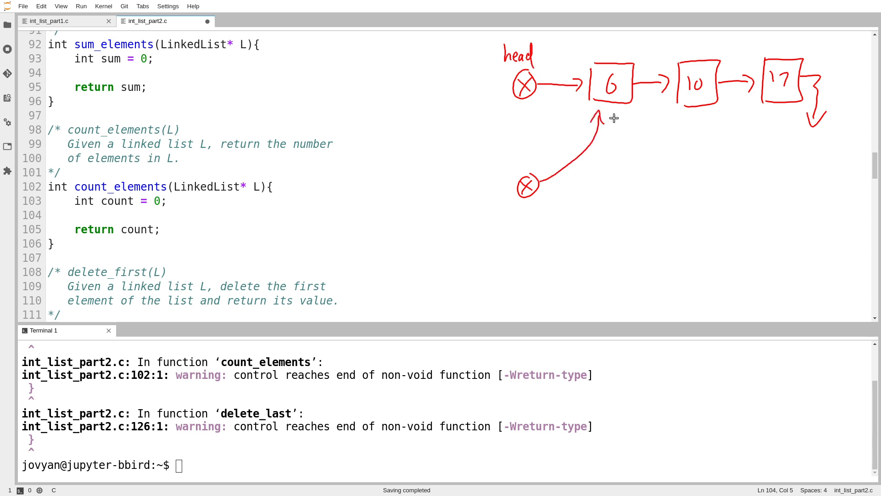
Step: Declare Node* current_node = L->head; and a while(current_node != NULL) loop header
{"action": "type", "text": "Node*"}
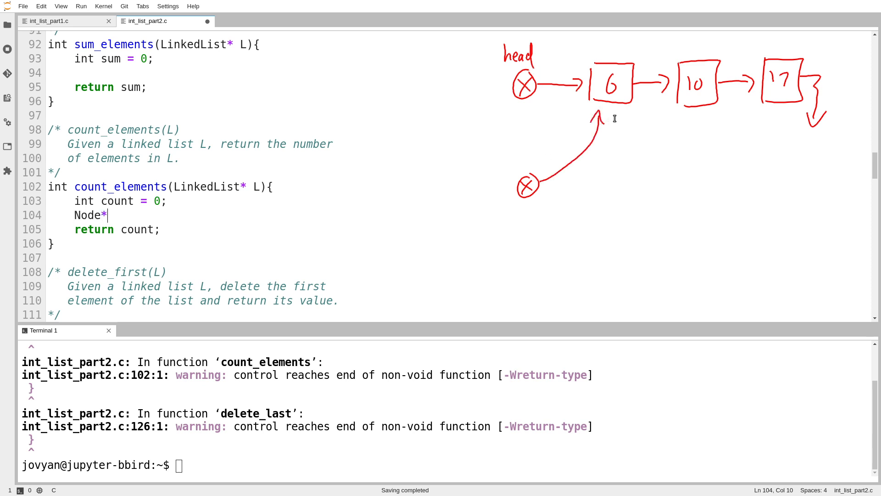
{"action": "type", "text": "current_node"}
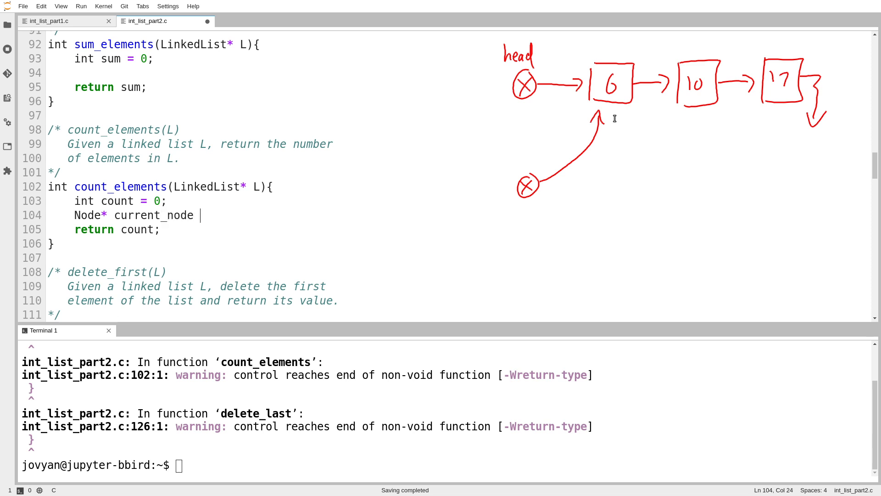
{"action": "type", "text": "= L->head;"}
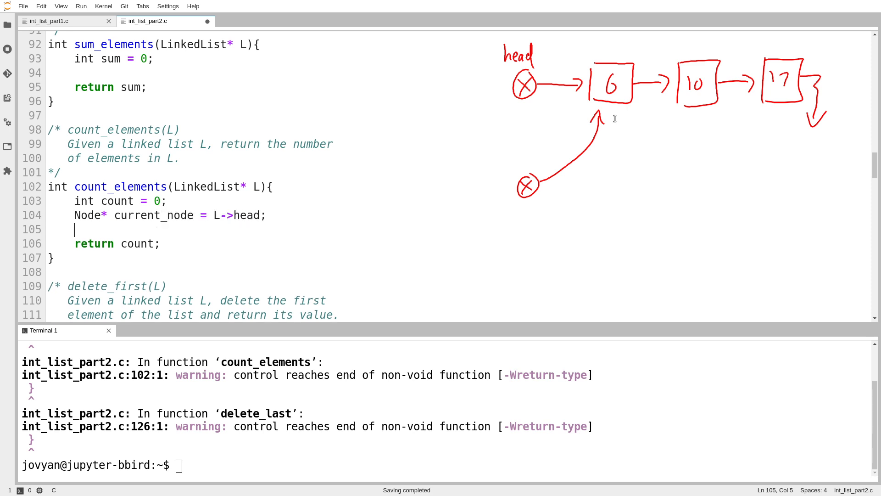
{"action": "type", "text": "while("}
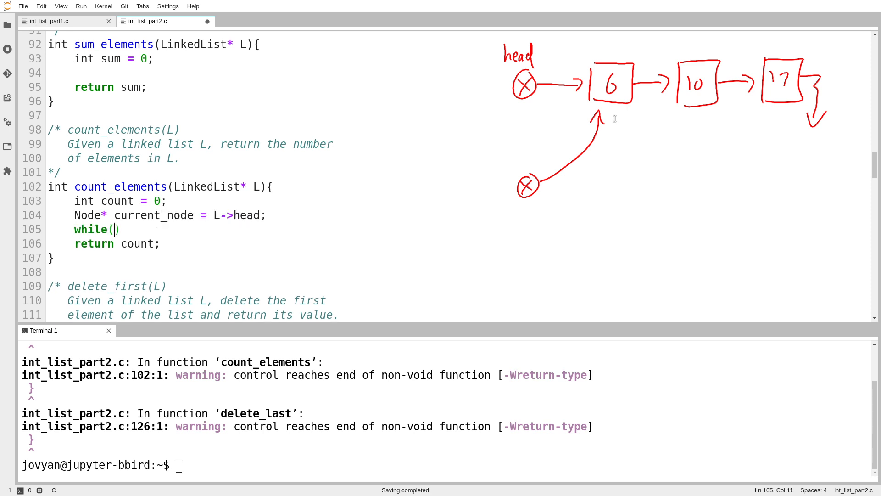
{"action": "mouse_move", "coordinate": [792, 78]}
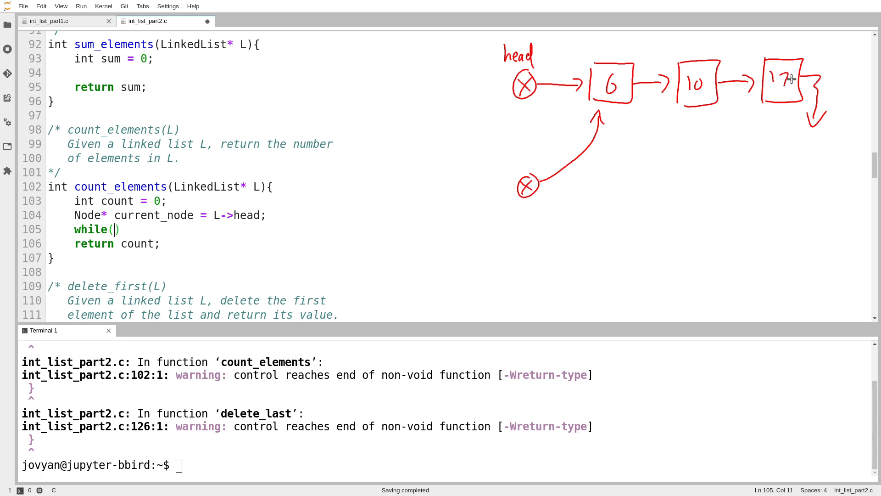
{"action": "mouse_move", "coordinate": [635, 134]}
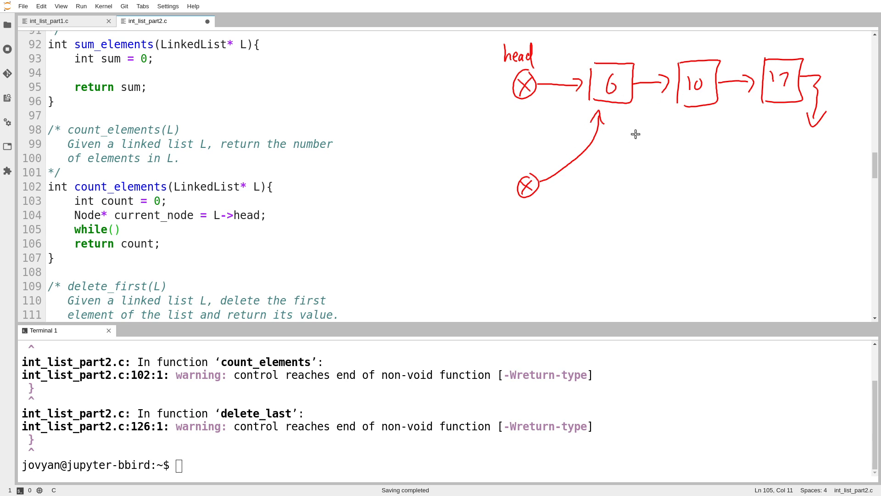
{"action": "type", "text": "current"}
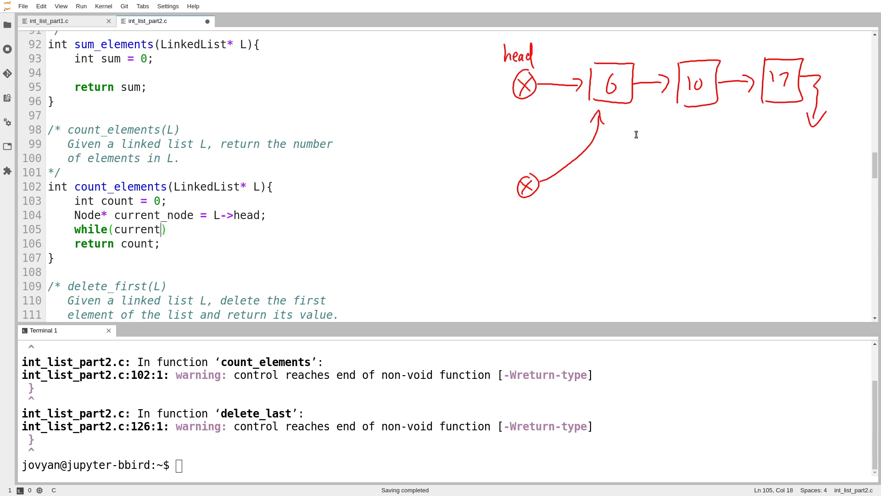
{"action": "mouse_move", "coordinate": [602, 98]}
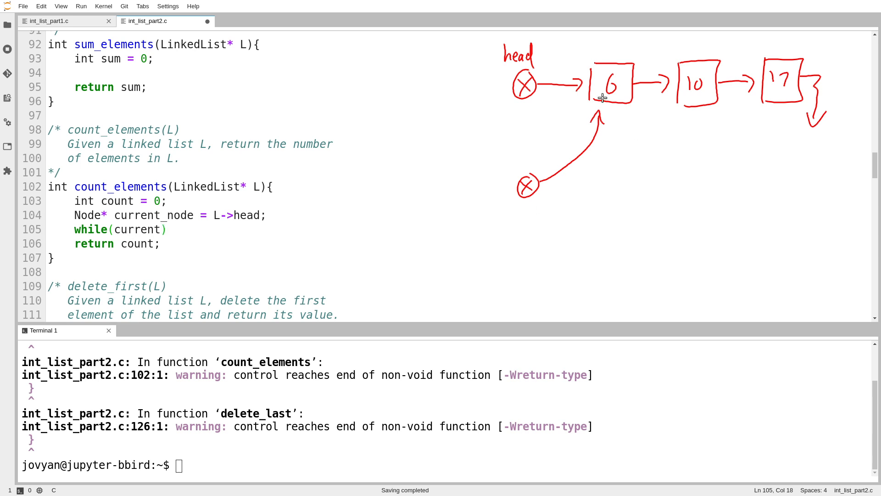
{"action": "type", "text": "_node !="}
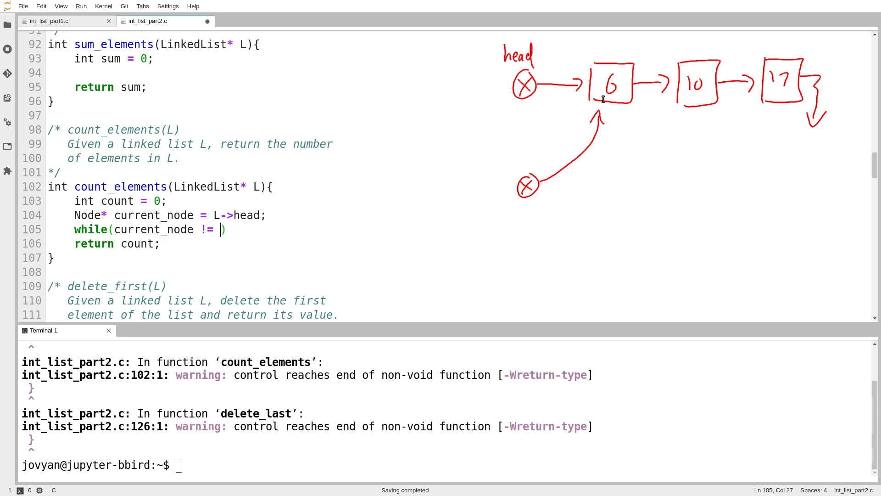
{"action": "type", "text": "NULL){"}
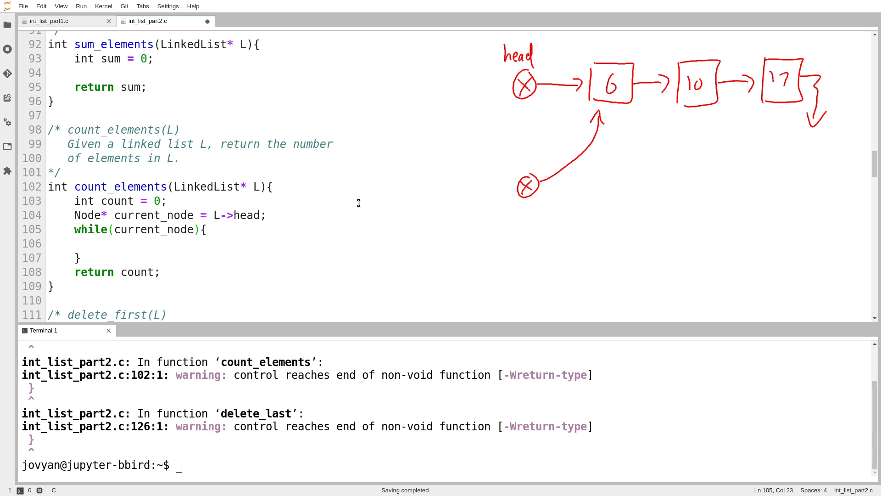
{"action": "type", "text": "!= NULL"}
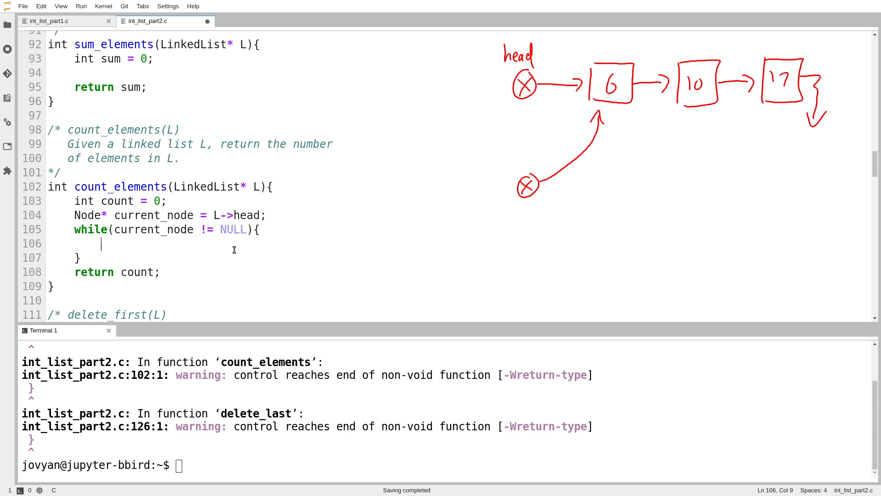
Step: Fill the loop body with count++; and current_node = current_node->next;
{"action": "key", "text": "Return"}
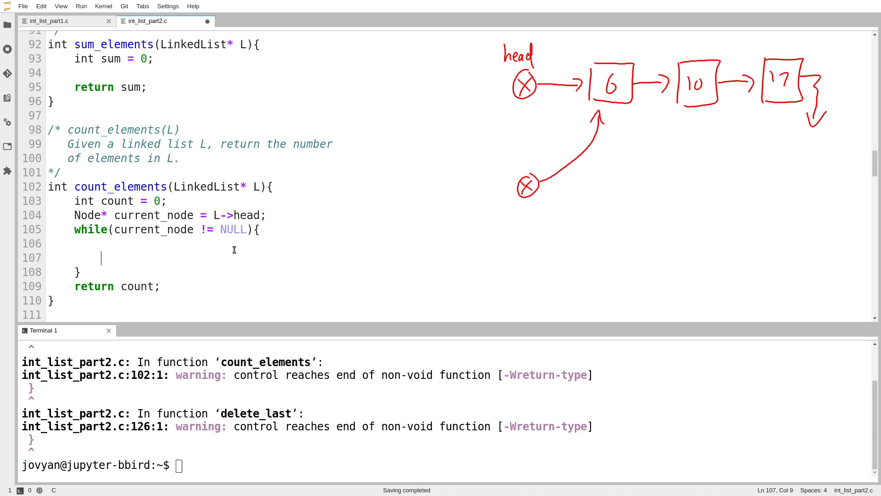
{"action": "type", "text": "current_"}
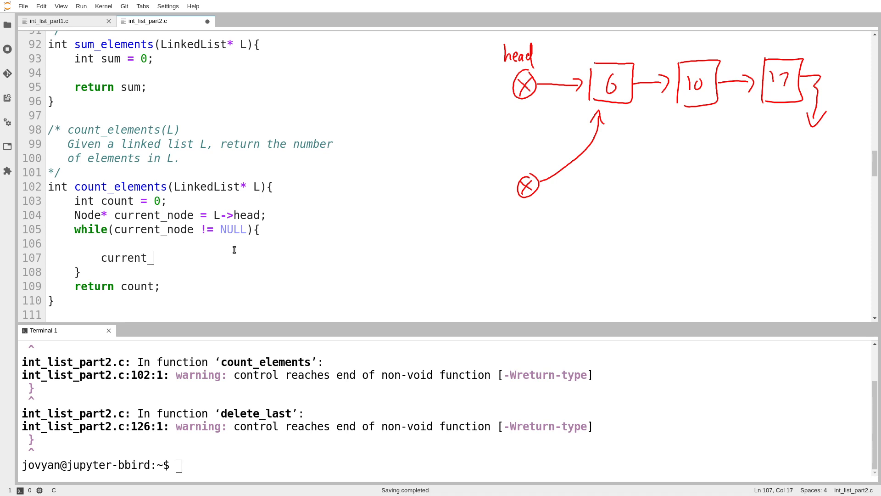
{"action": "type", "text": "node = current"}
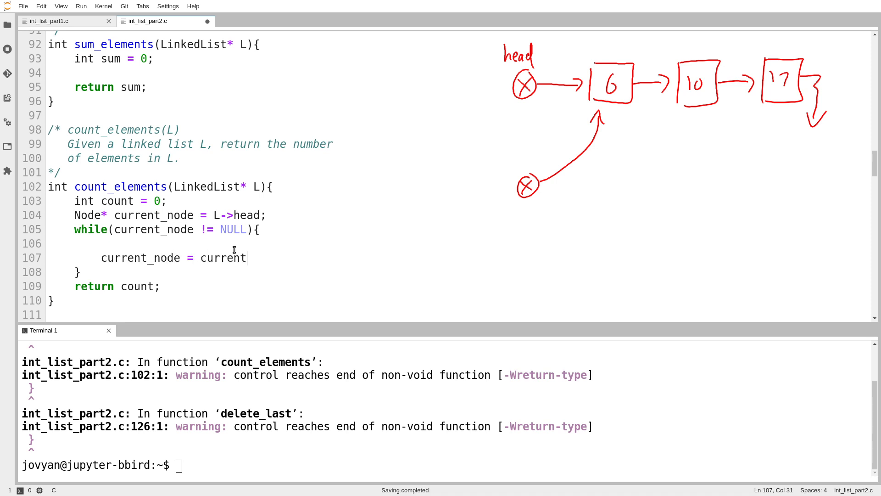
{"action": "type", "text": "_node"}
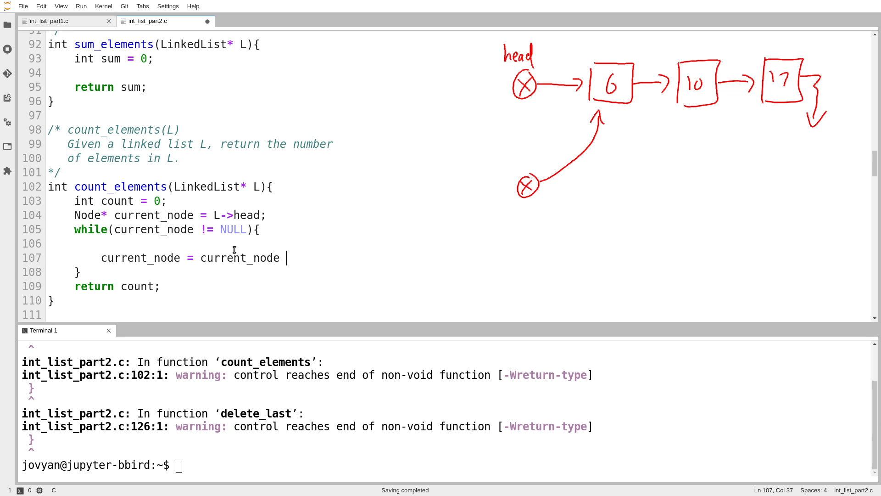
{"action": "type", "text": "->next;"}
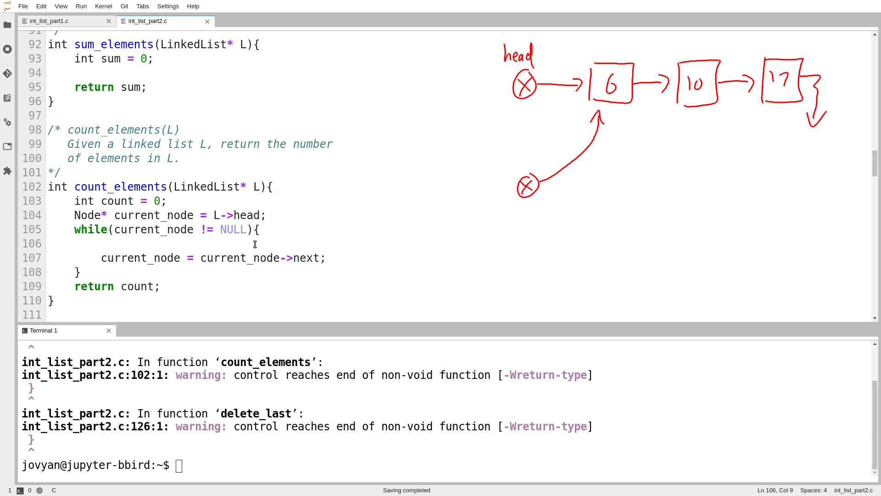
{"action": "left_click", "coordinate": [101, 244]}
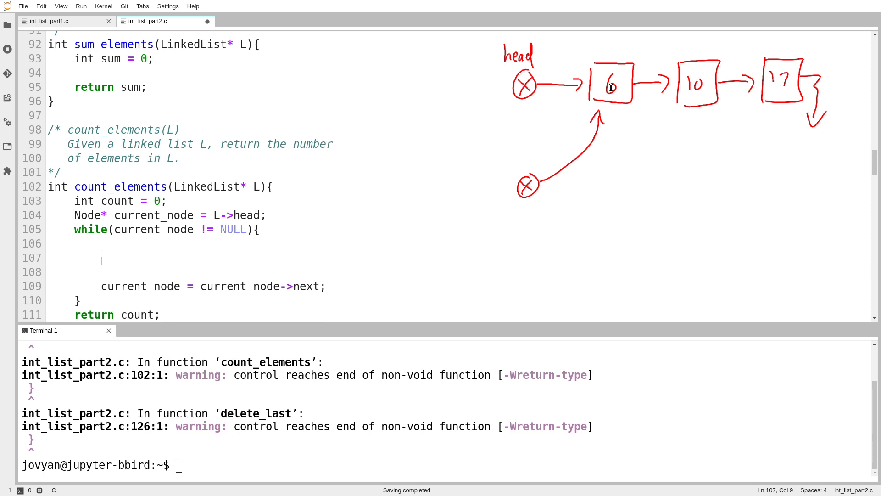
{"action": "type", "text": "count++;"}
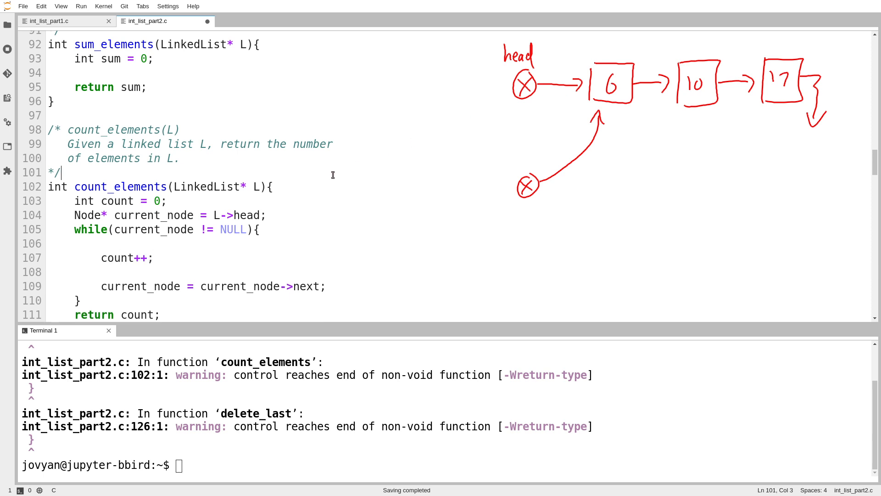
{"action": "scroll", "scroll_direction": "down", "scroll_amount": 3}
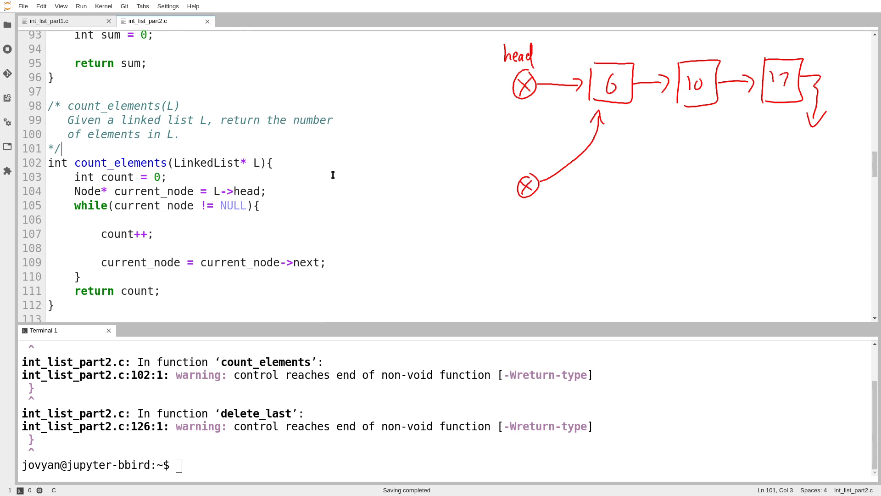
Step: Clear the terminal and run ./int_list_part2 to see the element counts
{"action": "type", "text": "clear"}
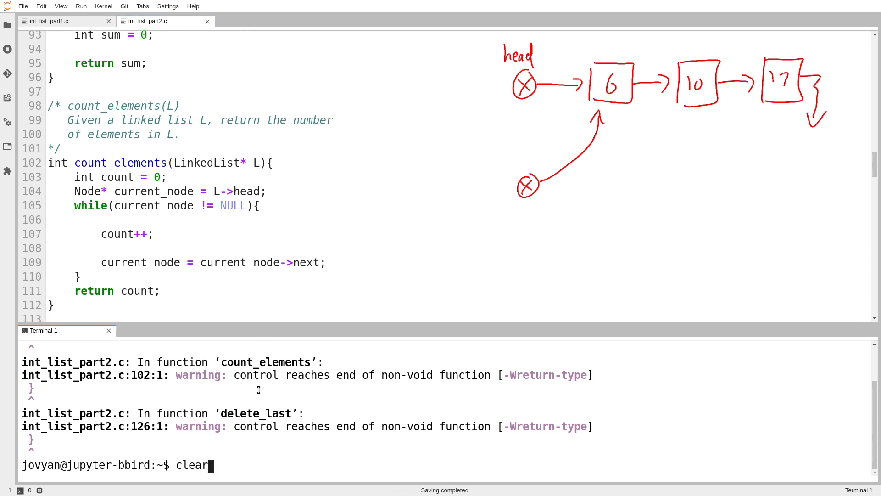
{"action": "key", "text": "Return"}
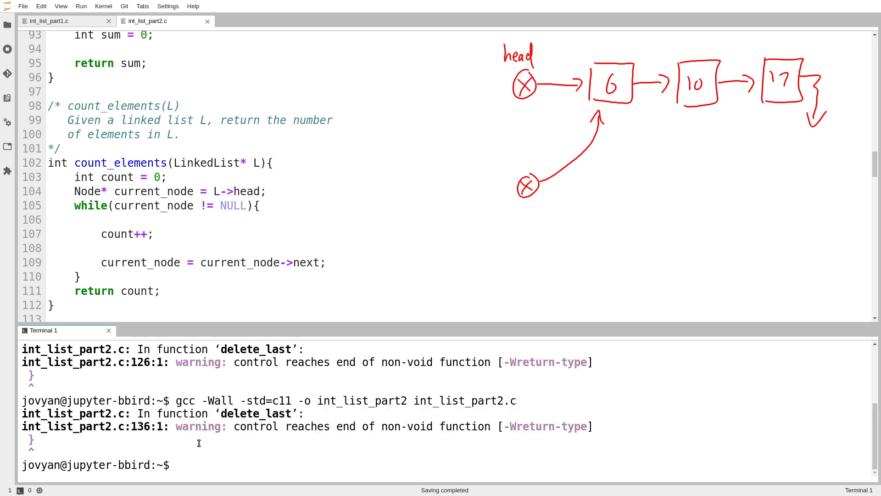
{"action": "type", "text": "clear"}
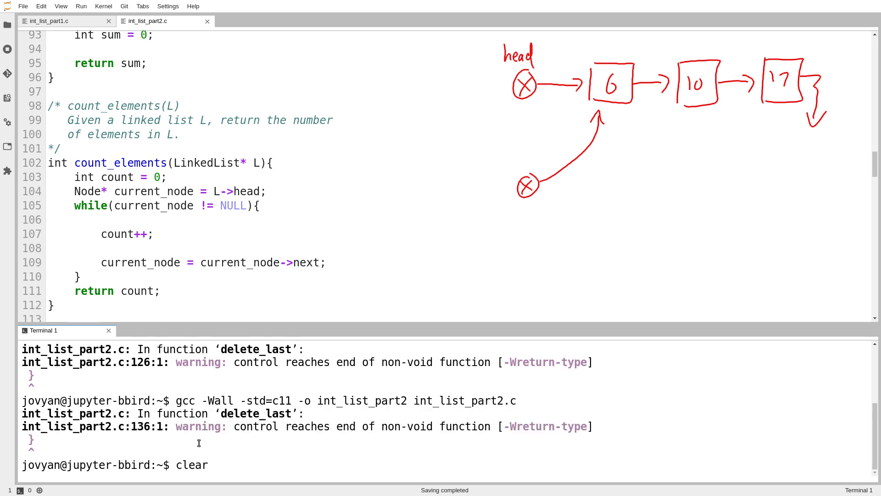
{"action": "type", "text": "./int_list_part2"}
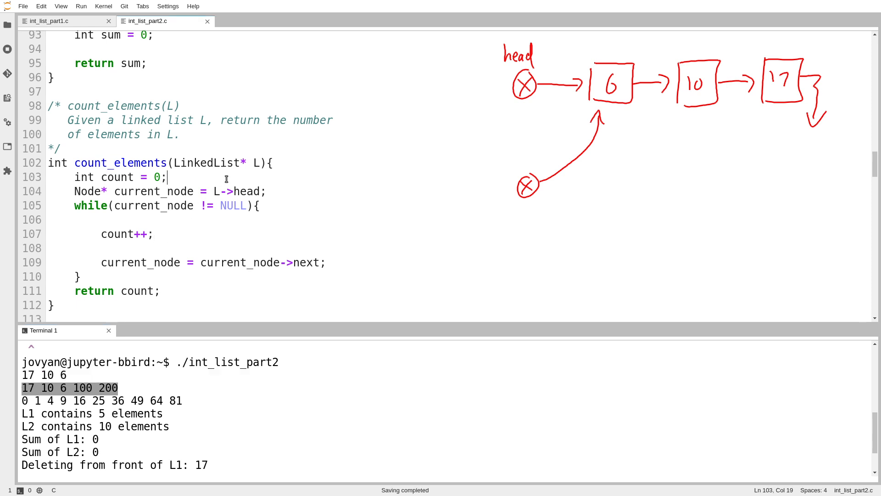
Step: Comment out the while loop in count_elements with /* */
{"action": "type", "text": "/*"}
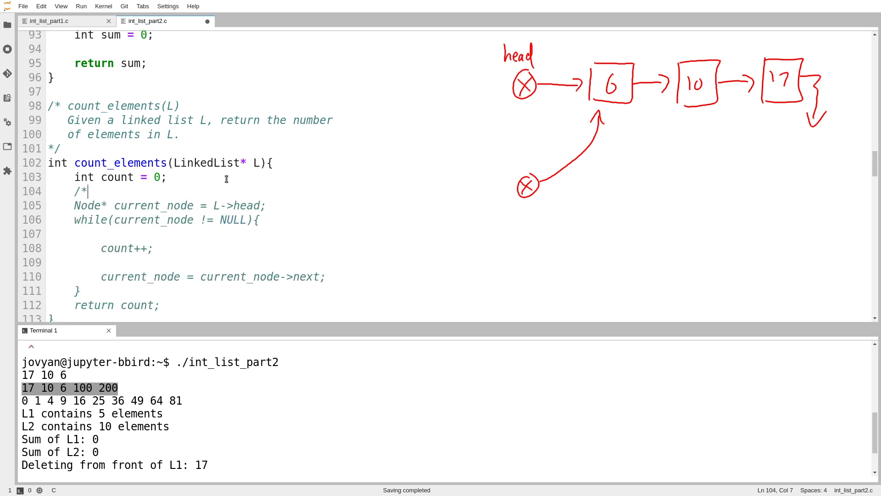
{"action": "scroll", "scroll_direction": "down", "scroll_amount": 3}
{"action": "type", "text": "*/"}
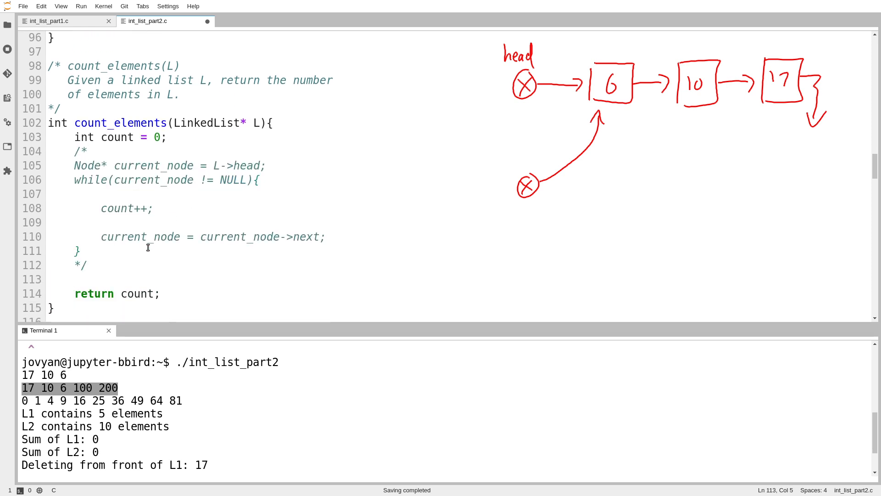
{"action": "scroll", "scroll_direction": "down", "scroll_amount": 3}
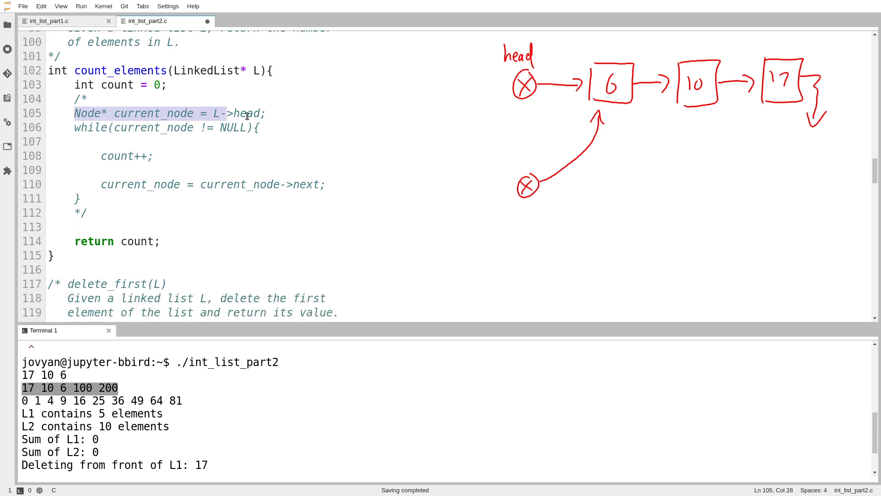
{"action": "left_click", "coordinate": [269, 113]}
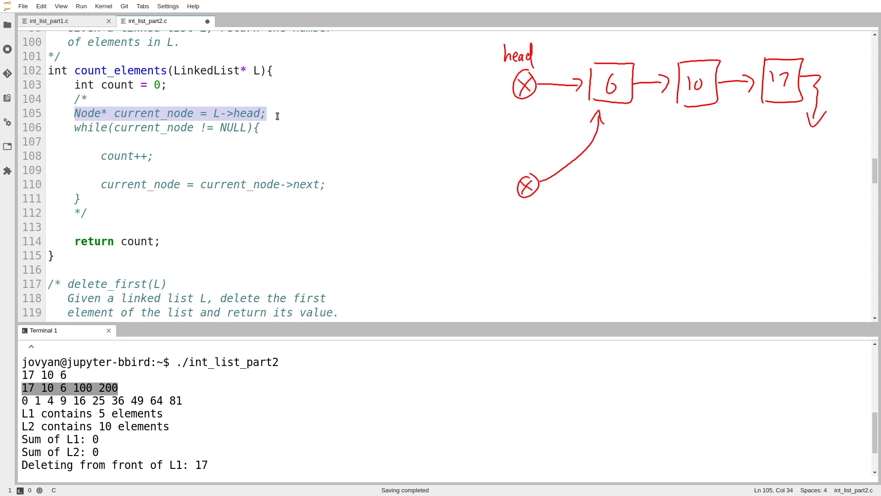
{"action": "left_click", "coordinate": [114, 126]}
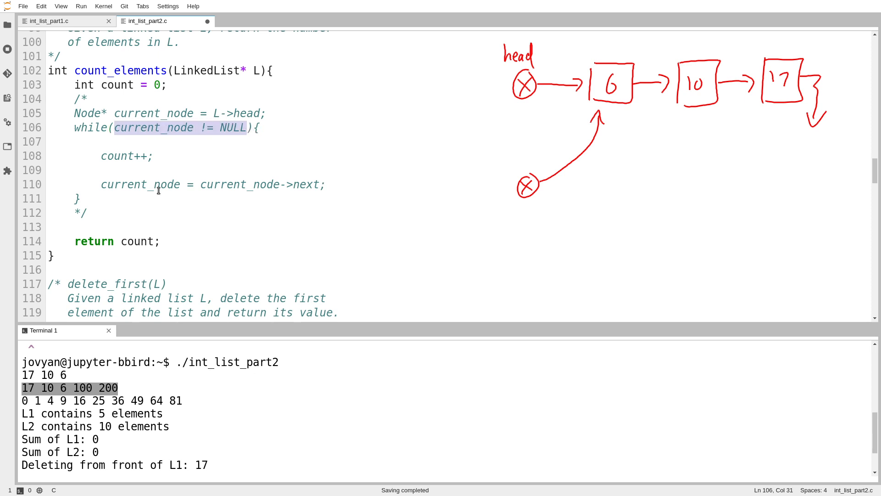
Step: Add for(Node* current_node = L->head; current_node != NULL; current_node = current_node->next){ count++; }
{"action": "type", "text": "for("}
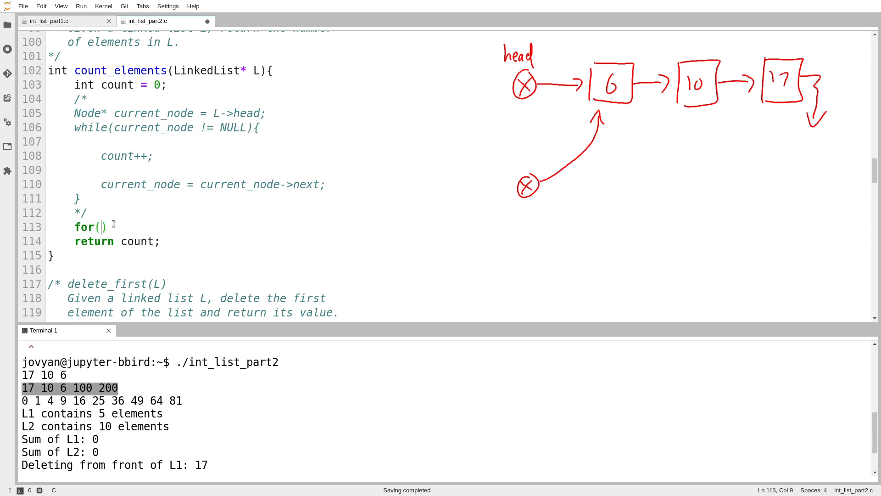
{"action": "type", "text": "Node*"}
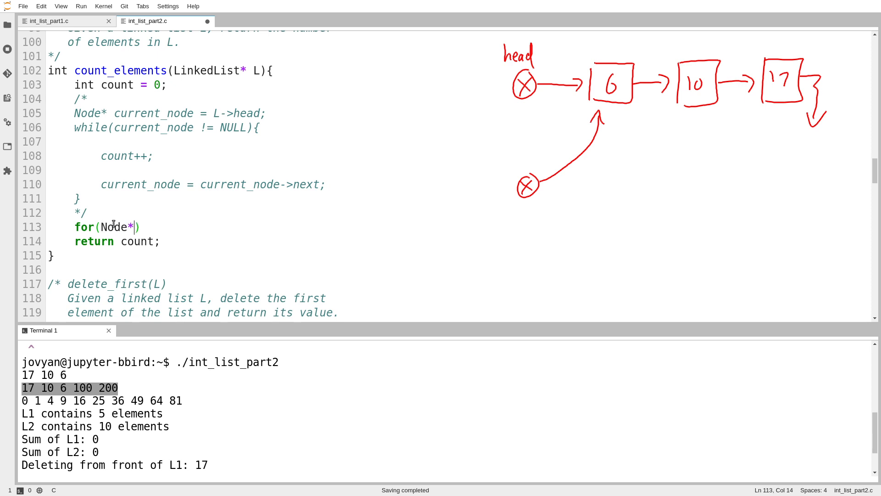
{"action": "type", "text": "current_node ="}
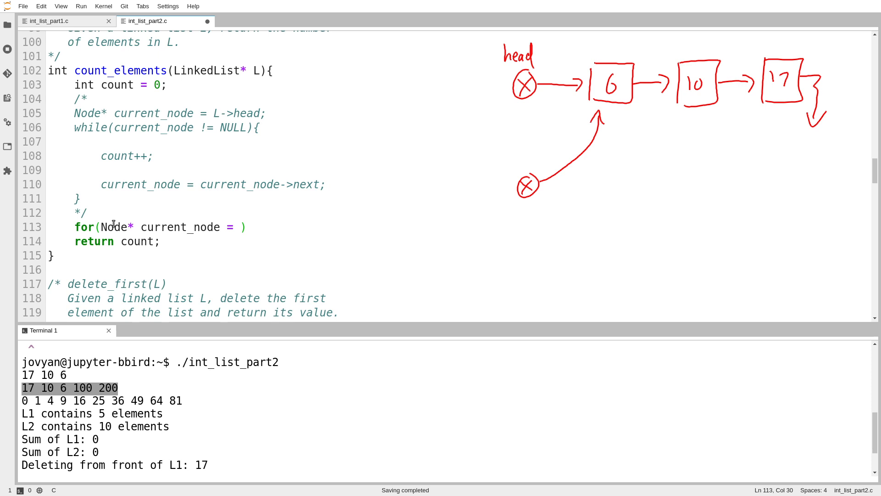
{"action": "type", "text": "L->head;"}
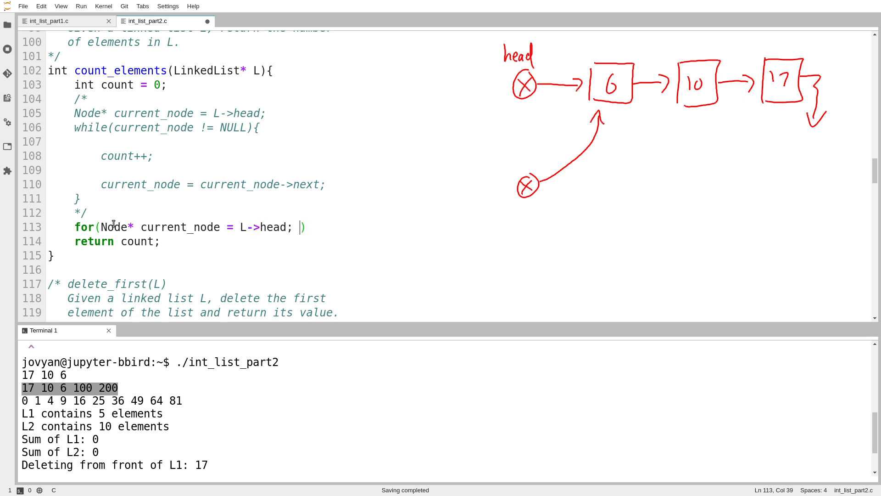
{"action": "type", "text": "current"}
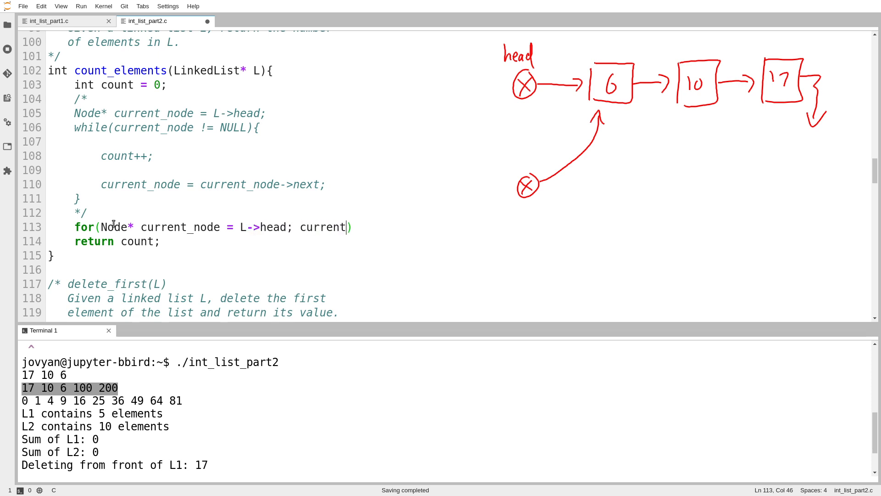
{"action": "type", "text": "_node != NULL; current_nod"}
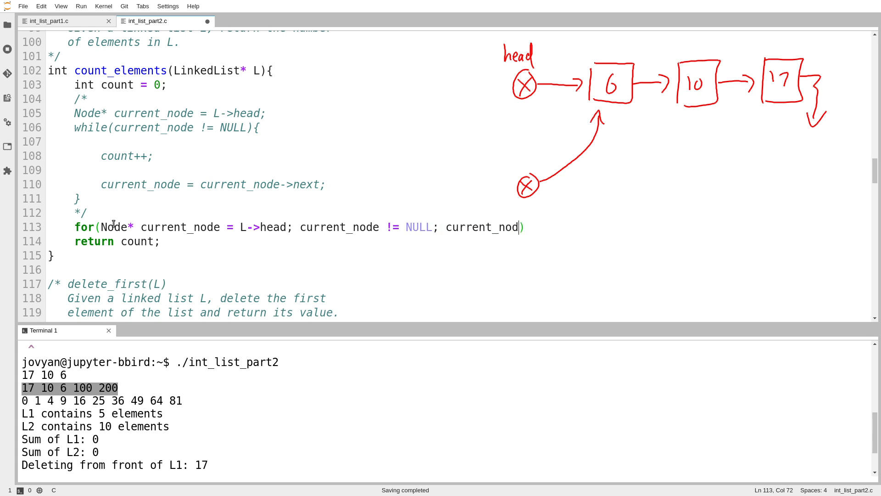
{"action": "type", "text": "= cure"}
{"action": "type", "text": "count"}
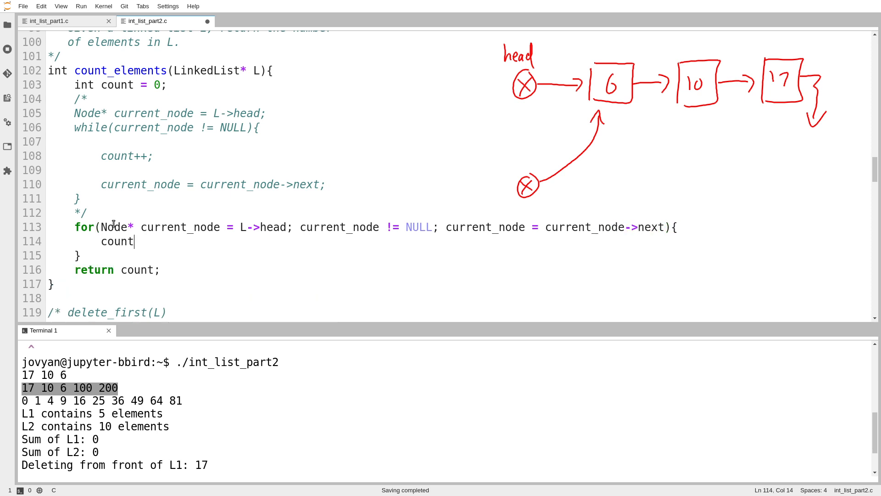
{"action": "type", "text": "++;"}
{"action": "type", "text": "./int_list_part2"}
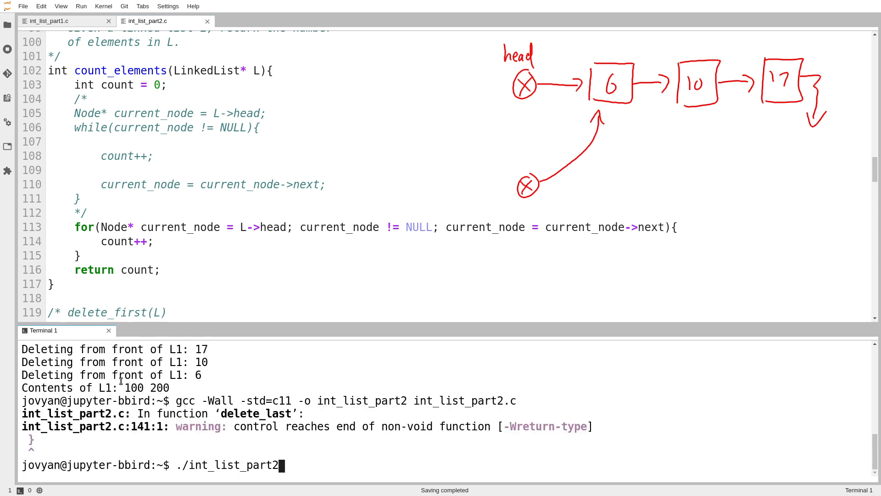
Step: Run the recompiled program, confirming L1 still has 5 elements and L2 has 10
{"action": "key", "text": "Return"}
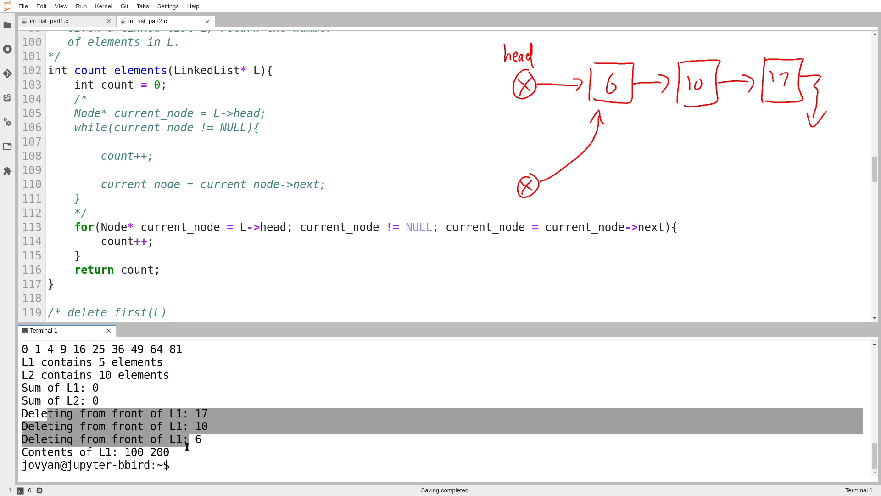
{"action": "left_click", "coordinate": [211, 439]}
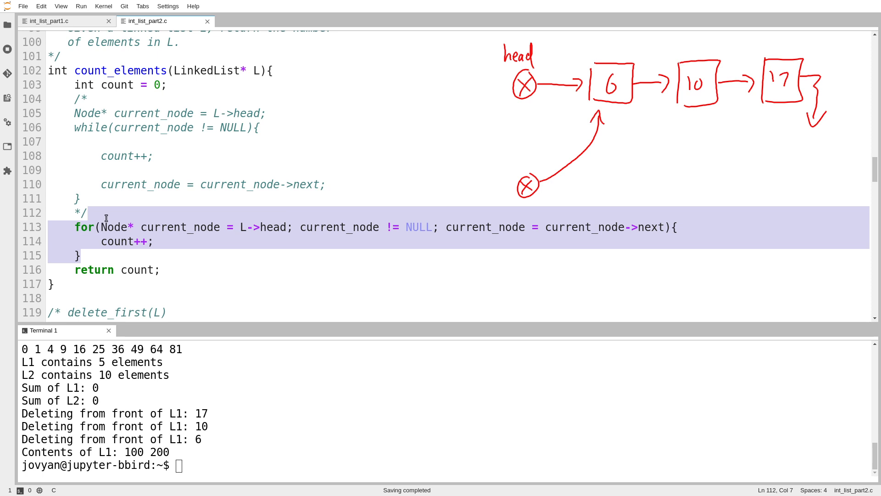
{"action": "scroll", "scroll_direction": "up", "scroll_amount": 3}
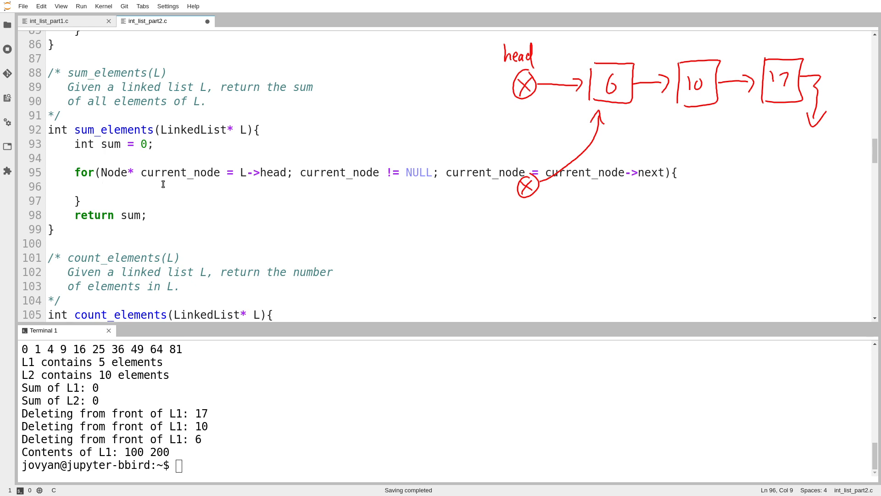
Step: Add sum = sum + current_node->value; in sum_elements' for loop and type the gcc compile command
{"action": "type", "text": "sum"}
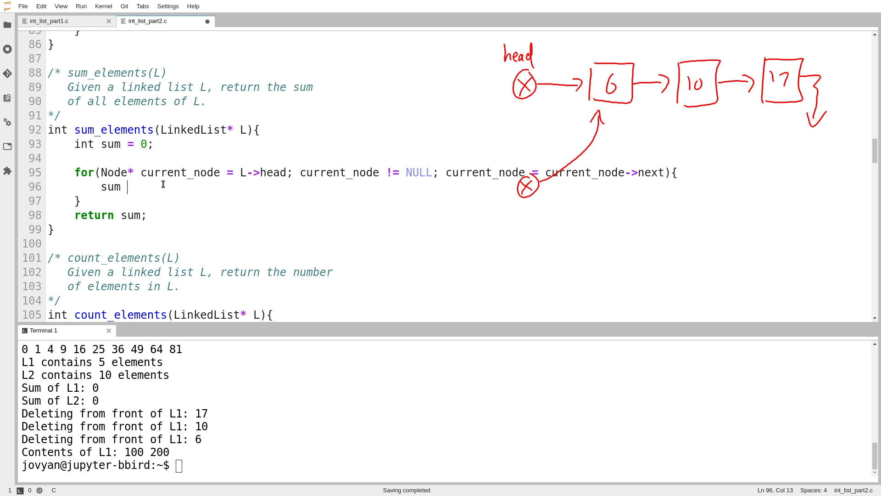
{"action": "type", "text": "= sum +"}
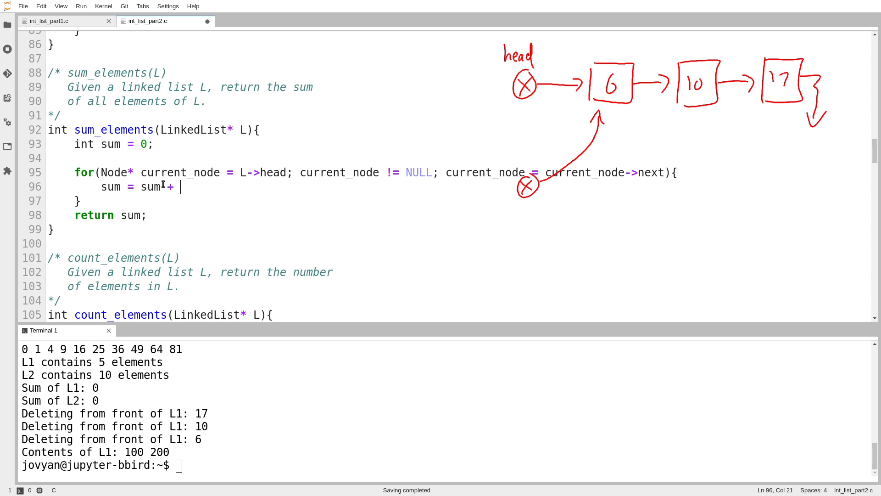
{"action": "type", "text": "current_node"}
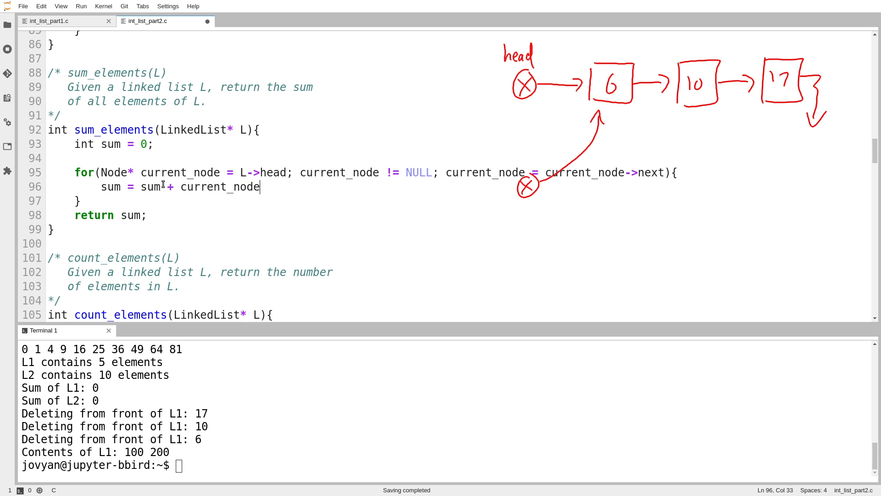
{"action": "type", "text": "->value;"}
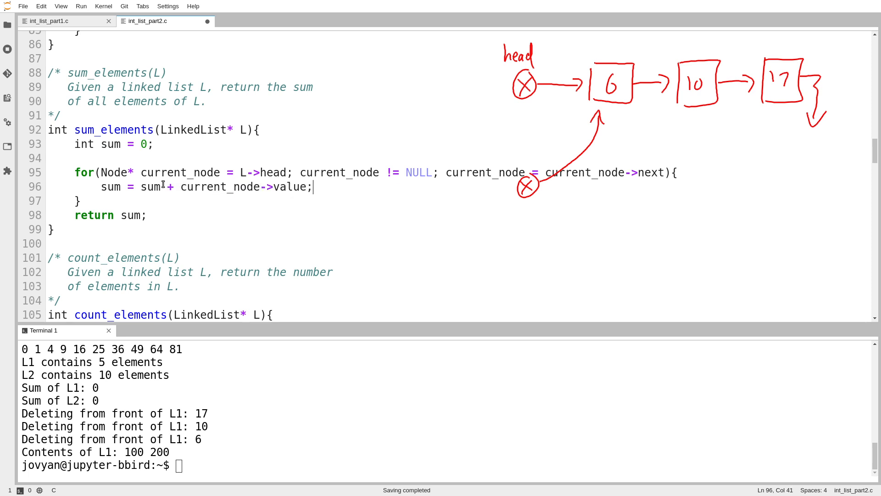
{"action": "type", "text": "gcc -Wall -std=c11 -o int_list_part2 int_list_part2.c"}
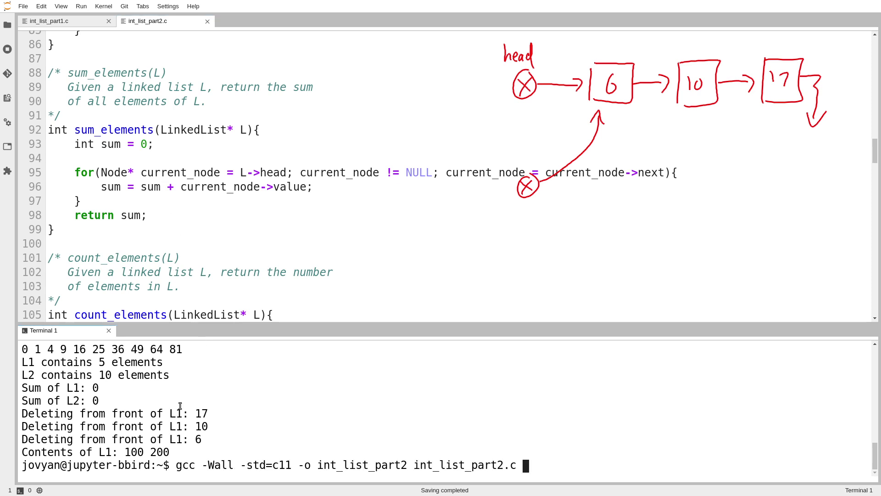
Step: Compile and run int_list_part2, confirming Sum of L1: 333 and Sum of L2: 285
{"action": "key", "text": "Return"}
{"action": "type", "text": "./int_list_part2"}
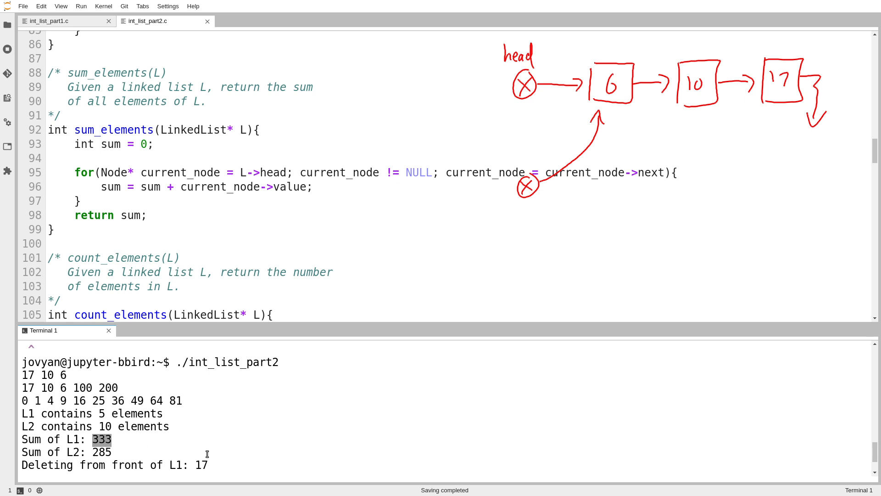
{"action": "mouse_move", "coordinate": [196, 391]}
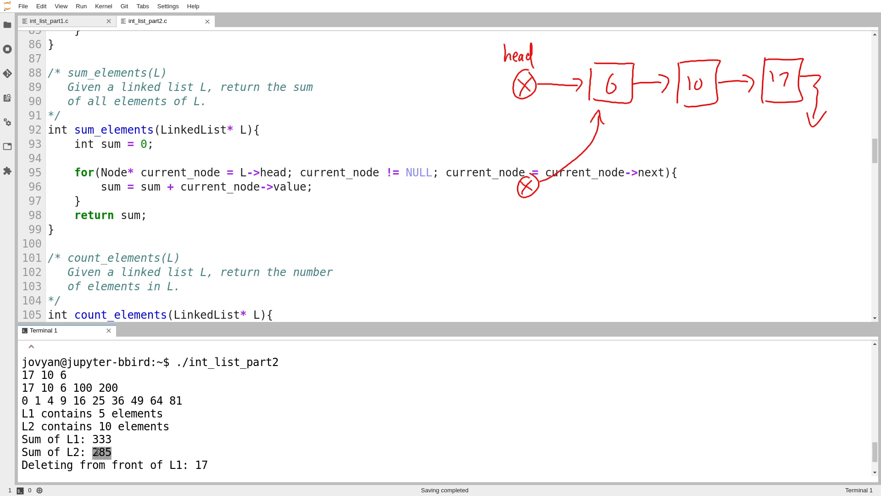
{"action": "left_click", "coordinate": [225, 229]}
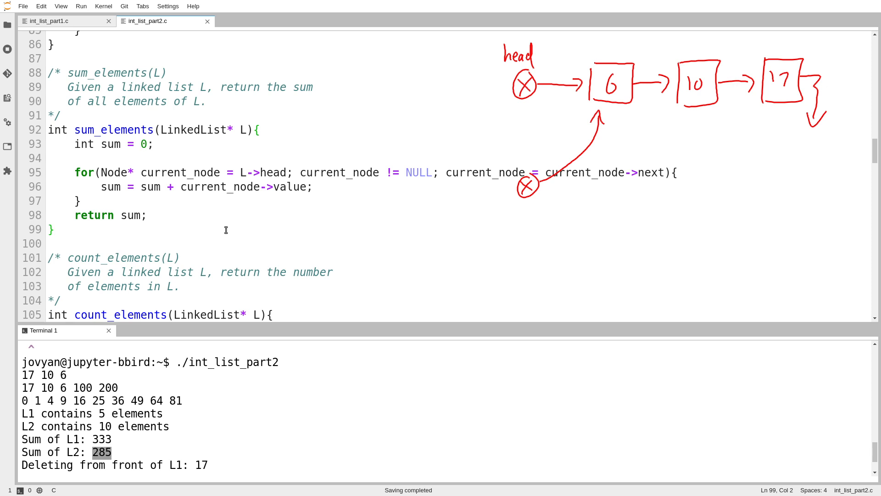
{"action": "left_click", "coordinate": [53, 229]}
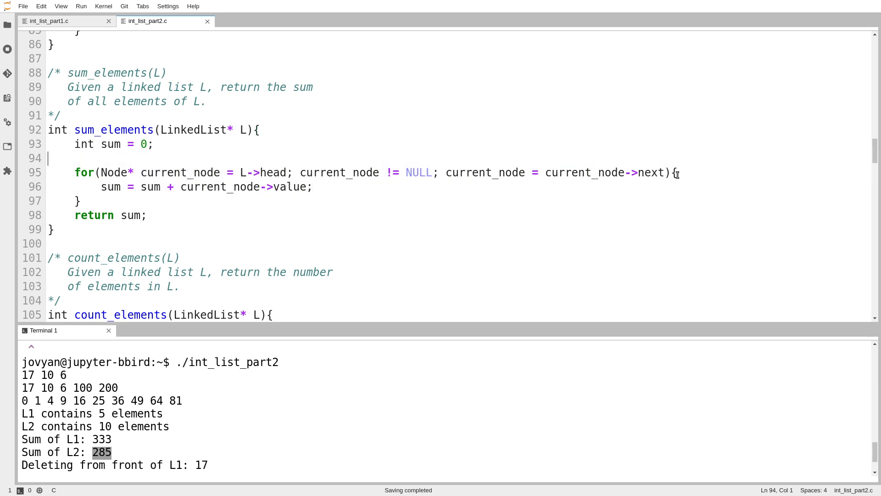
{"action": "mouse_move", "coordinate": [673, 156]}
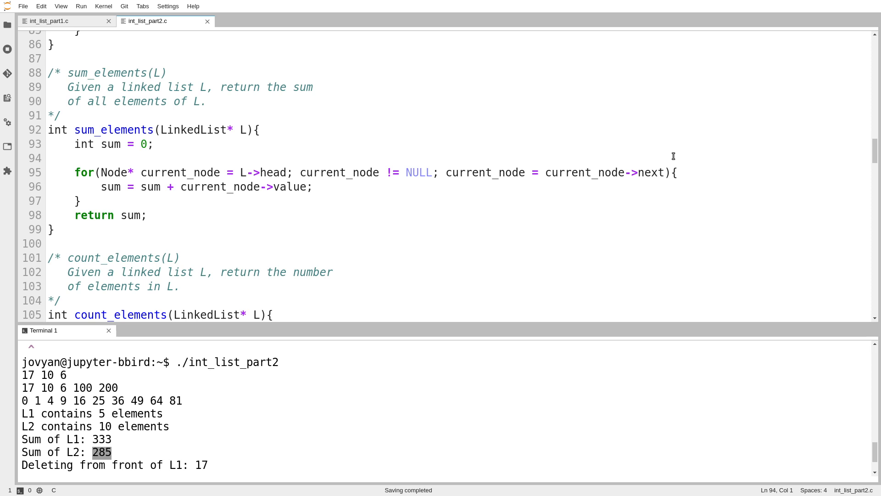
{"action": "left_click", "coordinate": [48, 158]}
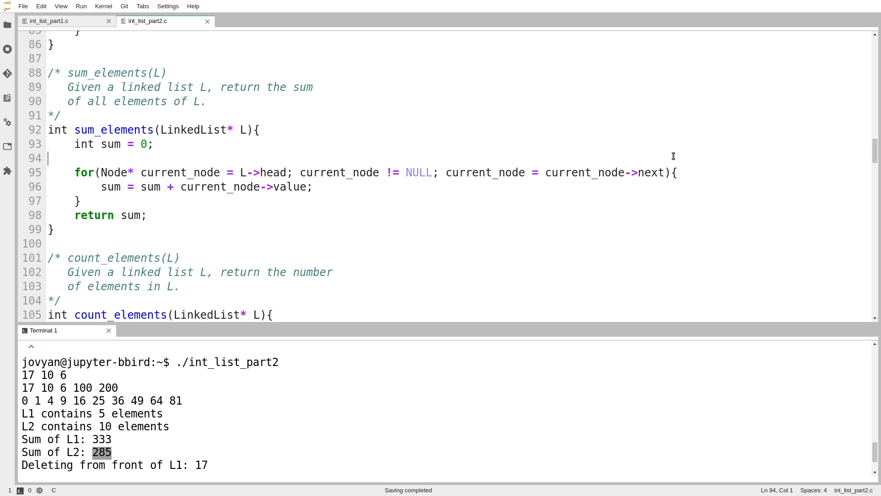